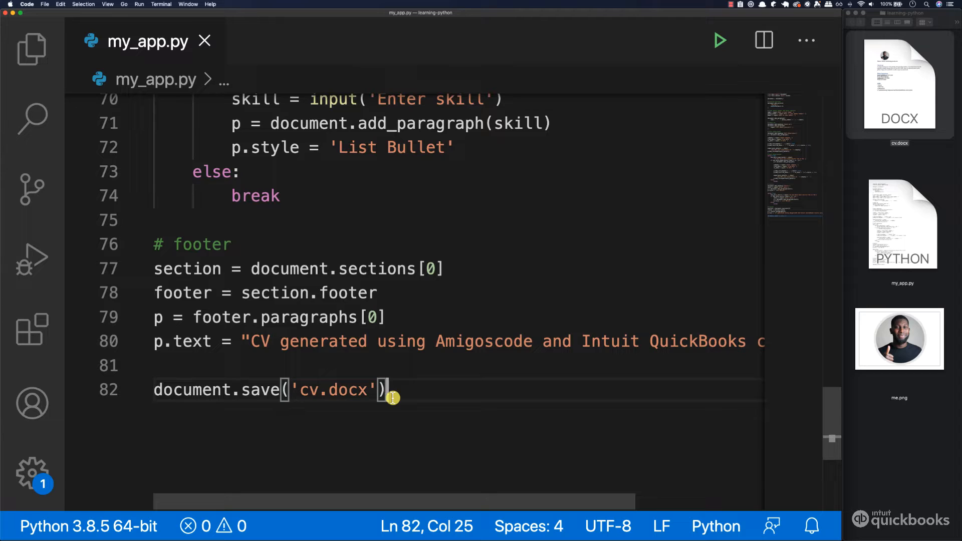
pyautogui.moveTo(161, 4)
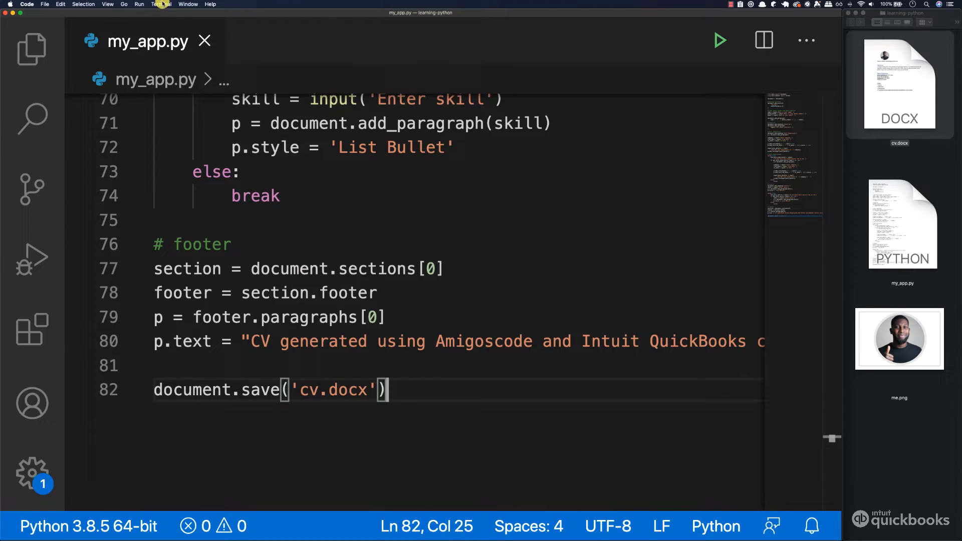
pyautogui.moveTo(160, 5)
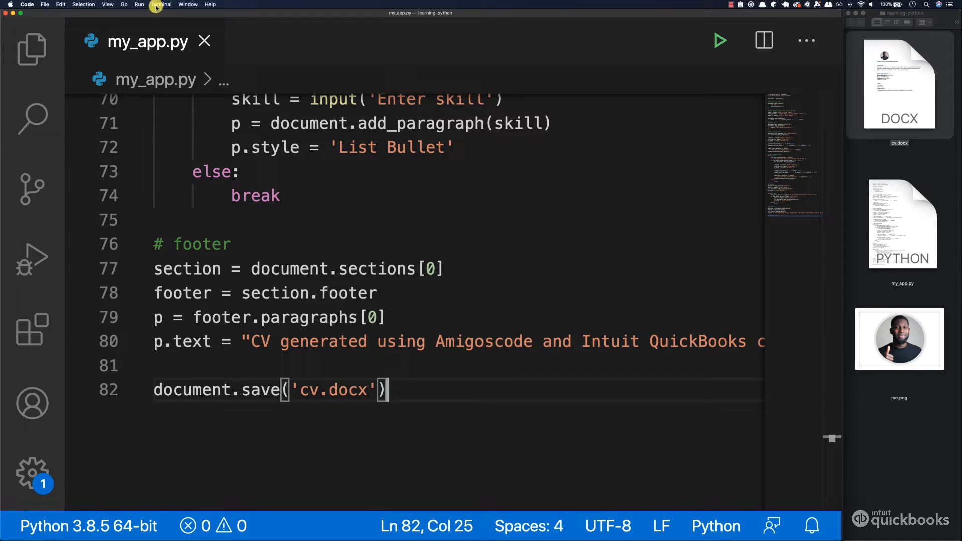
# Open a new terminal from the Terminal menu below my_app.py
pyautogui.click(161, 5)
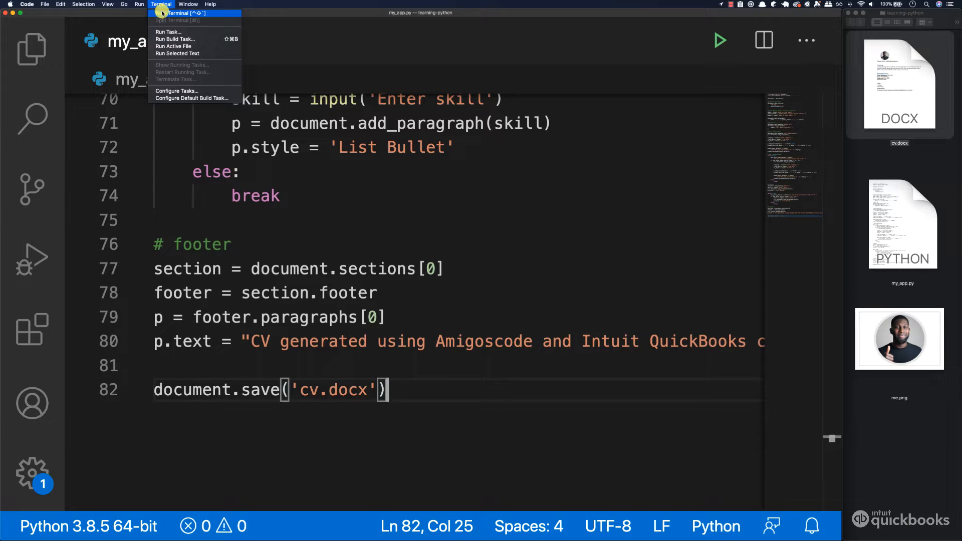
pyautogui.click(178, 13)
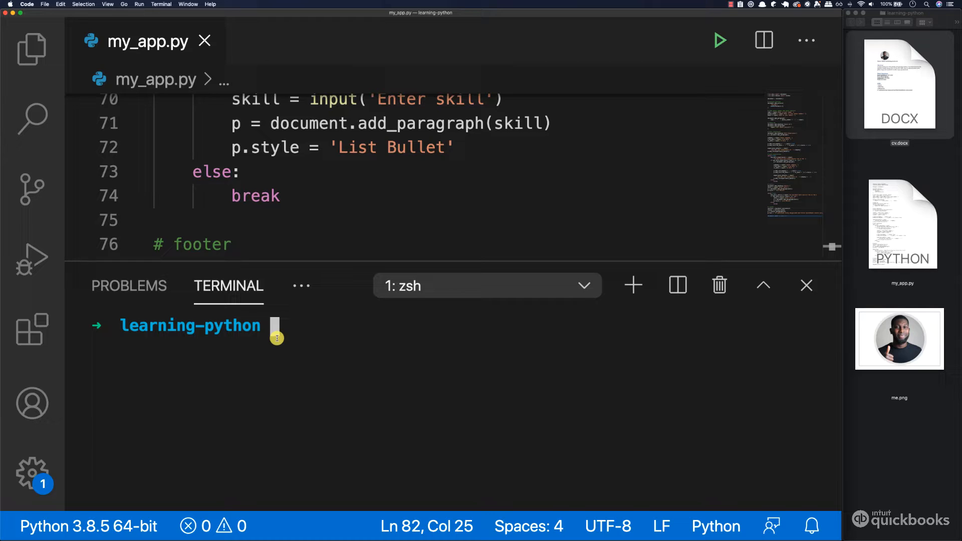
# Run pip3 install pyttsx3 in the terminal
pyautogui.write('pip')
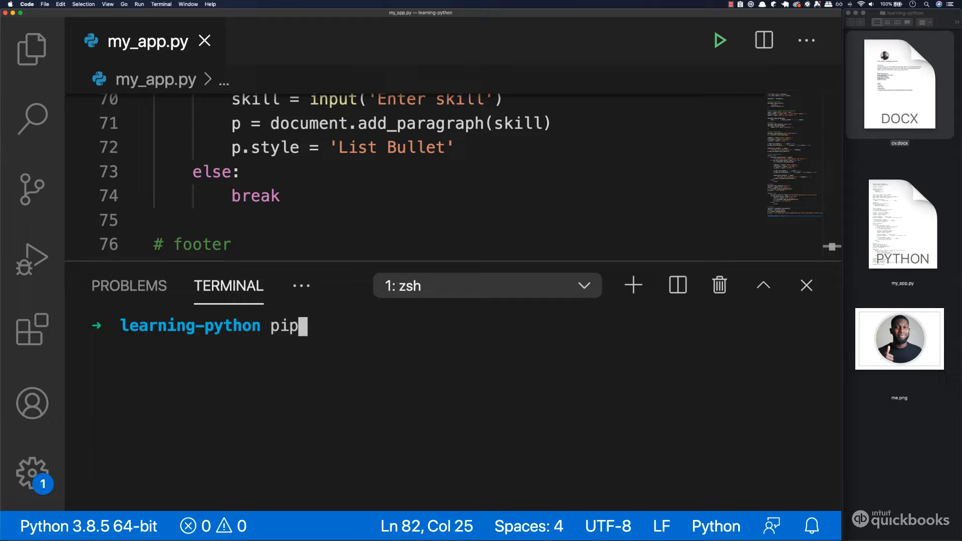
pyautogui.write('3')
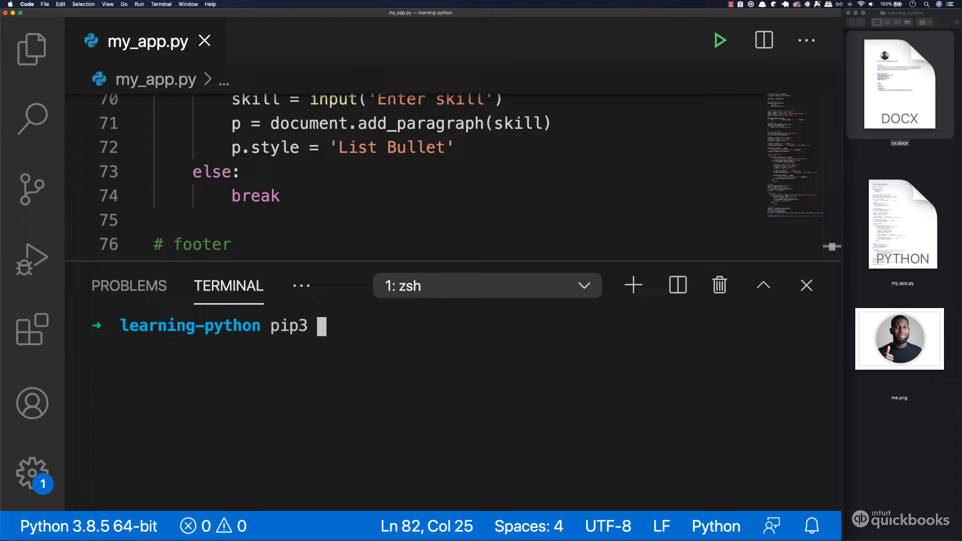
pyautogui.write('install')
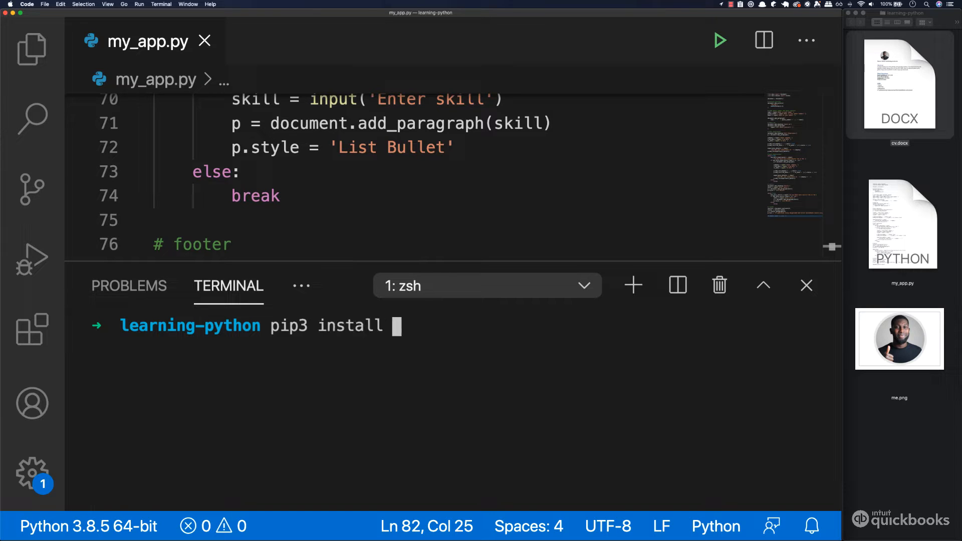
pyautogui.write('pyt')
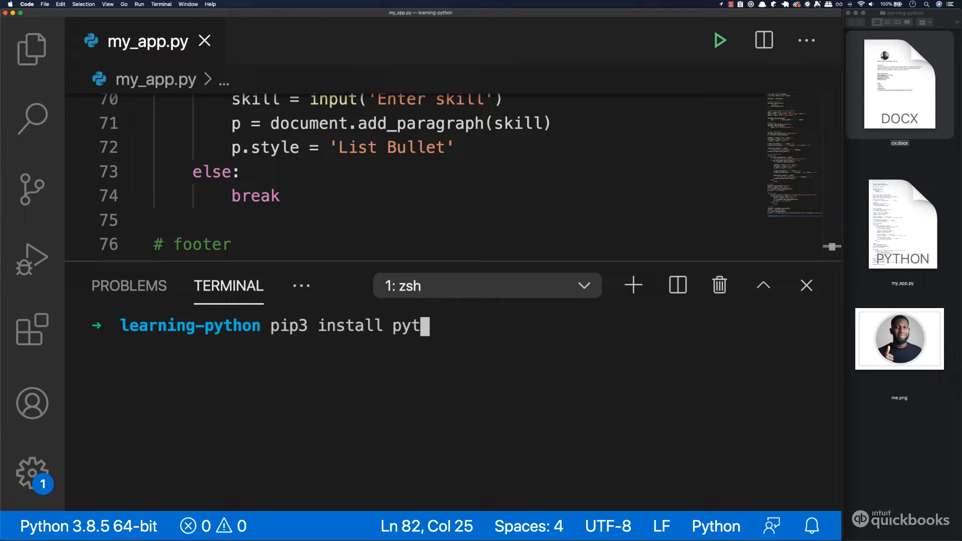
pyautogui.write('ts')
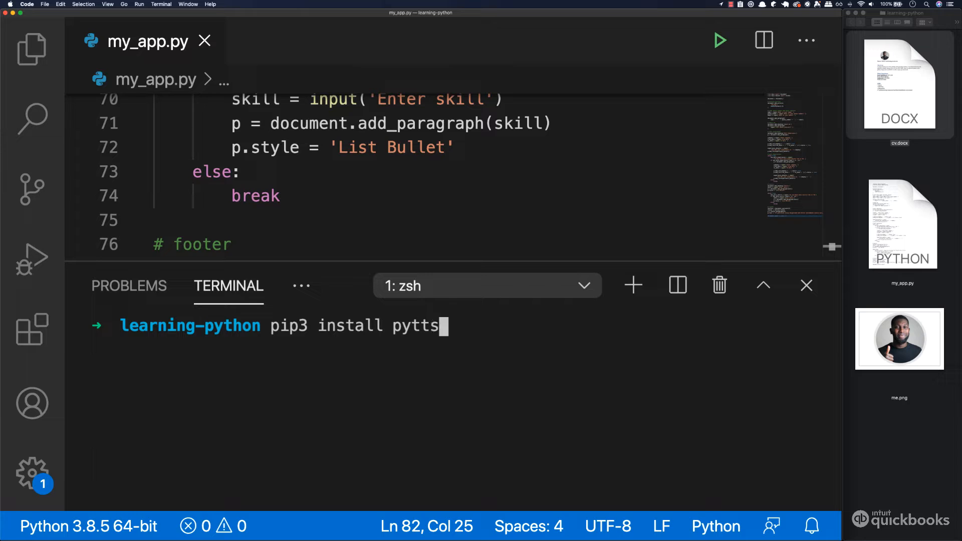
pyautogui.write('x3')
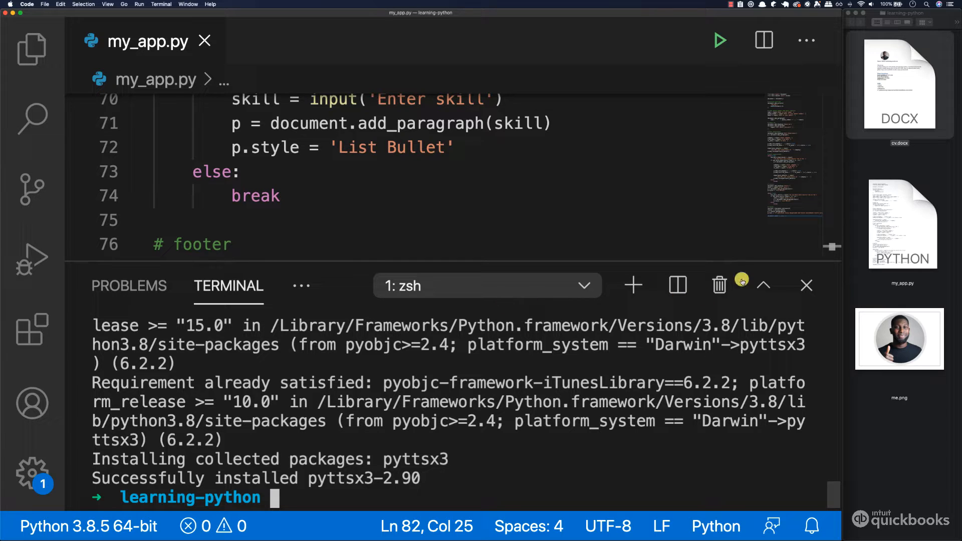
pyautogui.moveTo(806, 285)
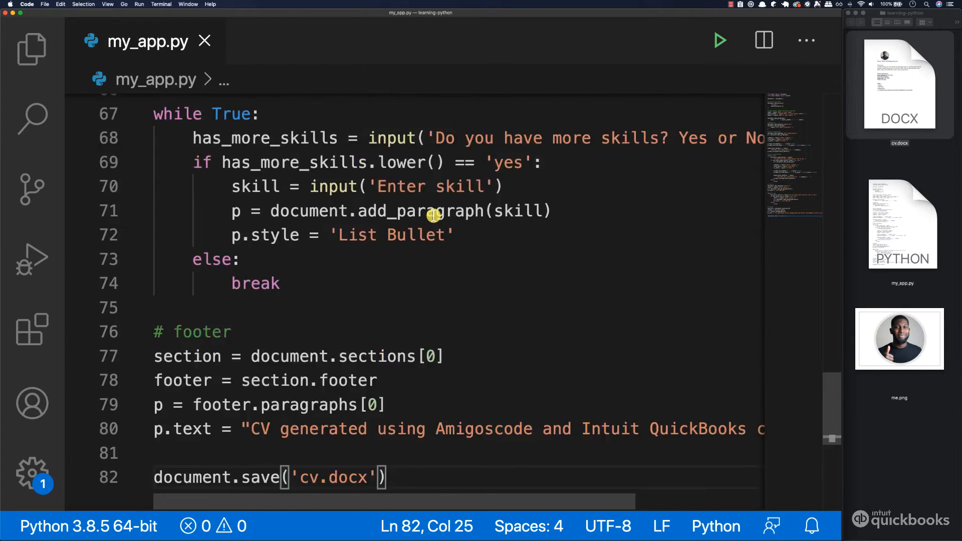
# Add 'import pyttsx3' under the docx imports at the top of my_app.py
pyautogui.scroll(3)
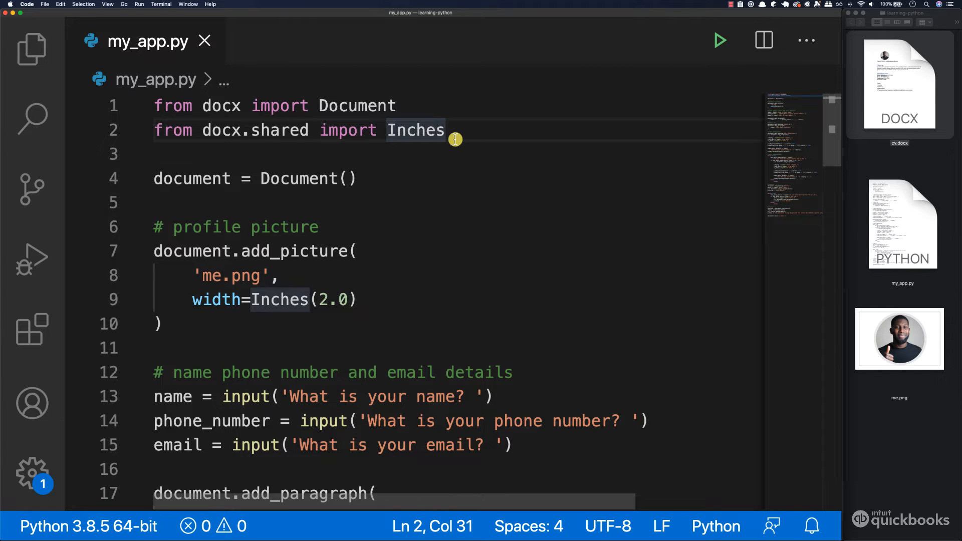
pyautogui.write('import')
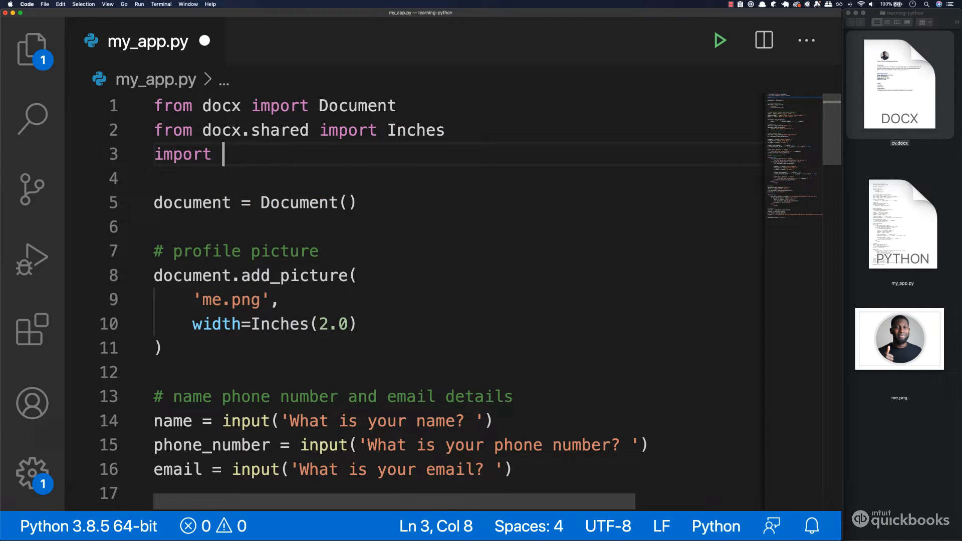
pyautogui.write('pyttsx3')
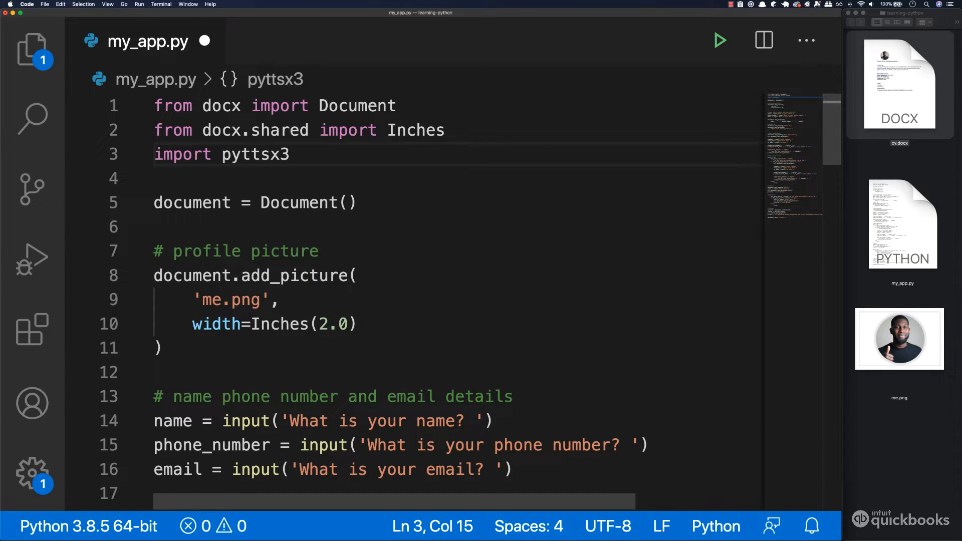
pyautogui.moveTo(403, 220)
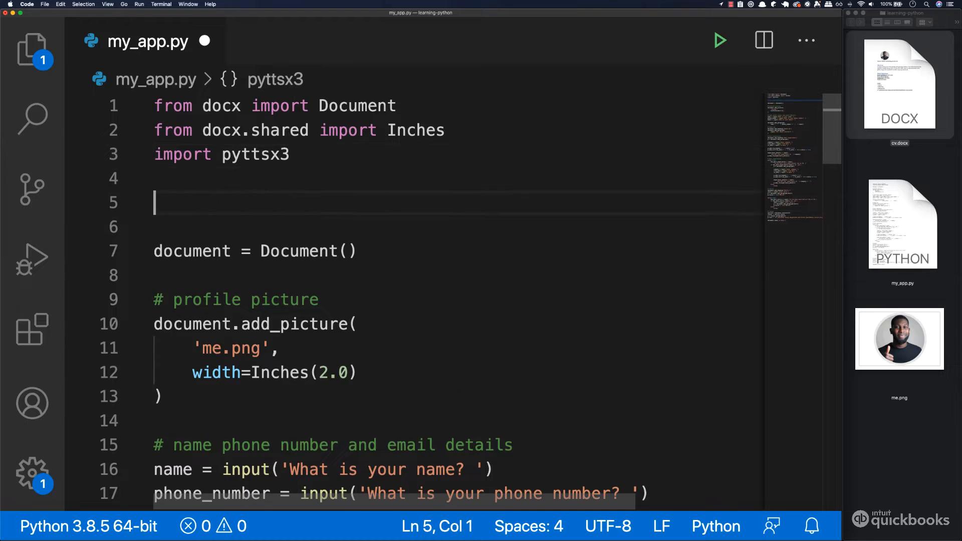
# Write pyttsx3.speak('Hello') on line 5 and save my_app.py
pyautogui.write('p')
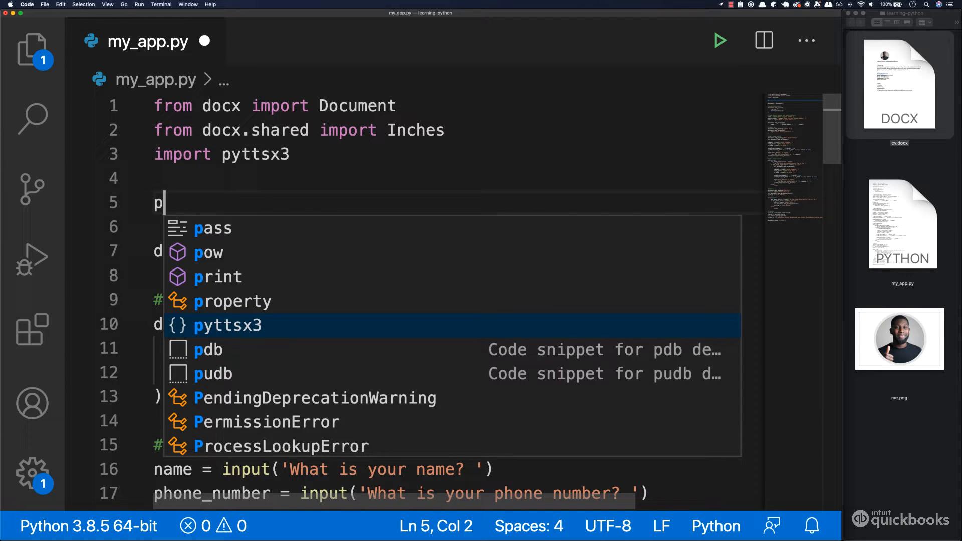
pyautogui.write('yttsx3')
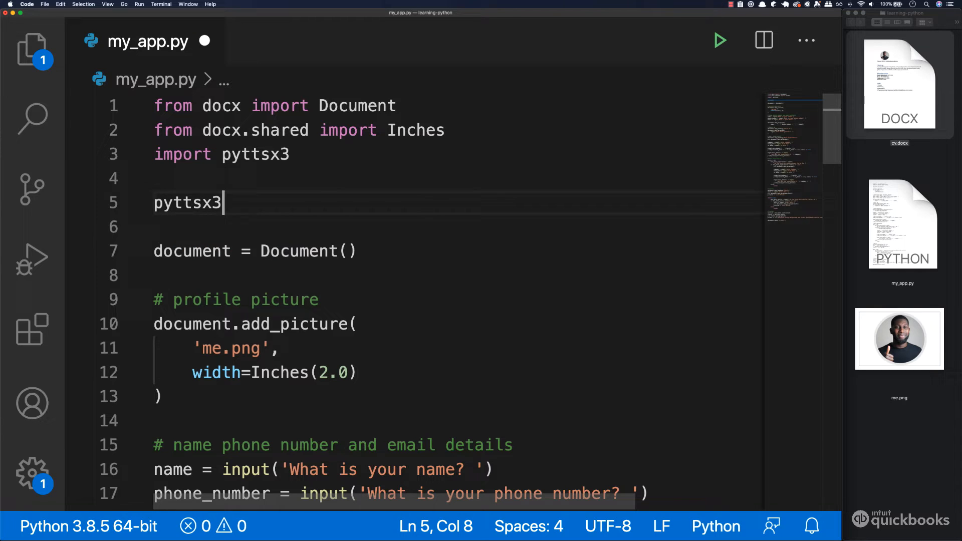
pyautogui.write('.speak')
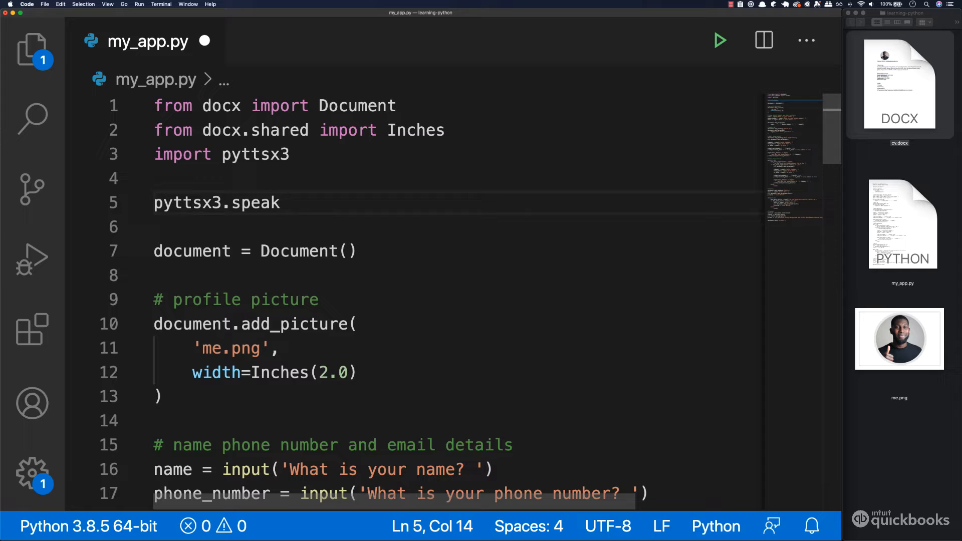
pyautogui.write('*')
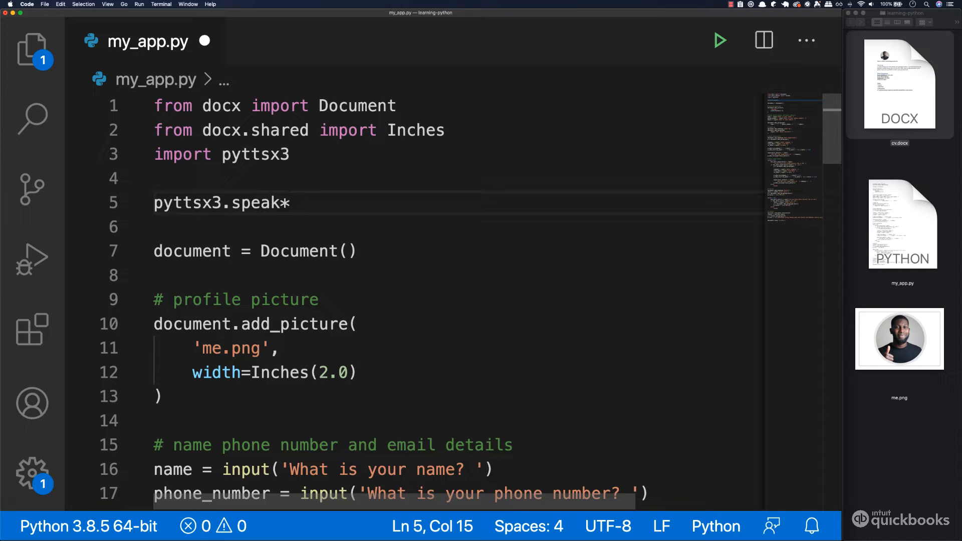
pyautogui.write('()')
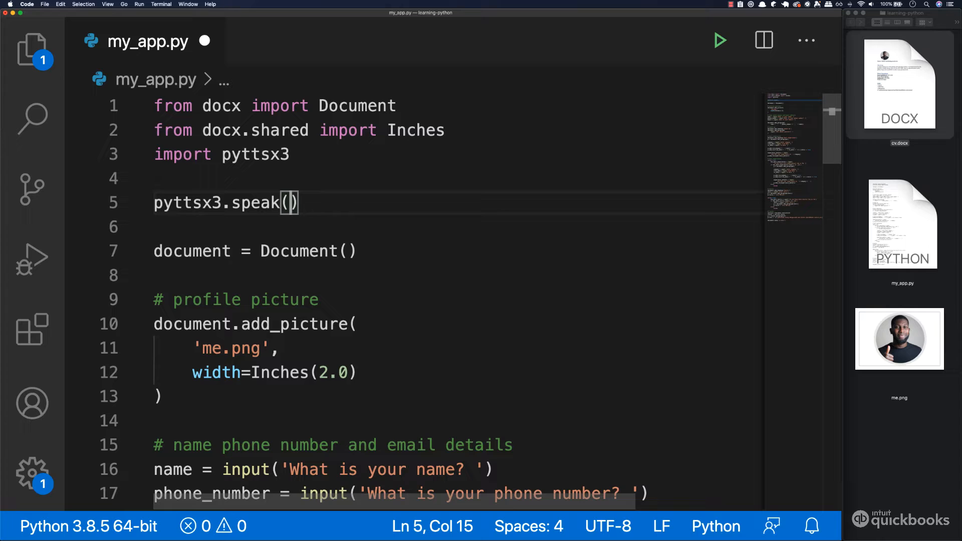
pyautogui.write("''")
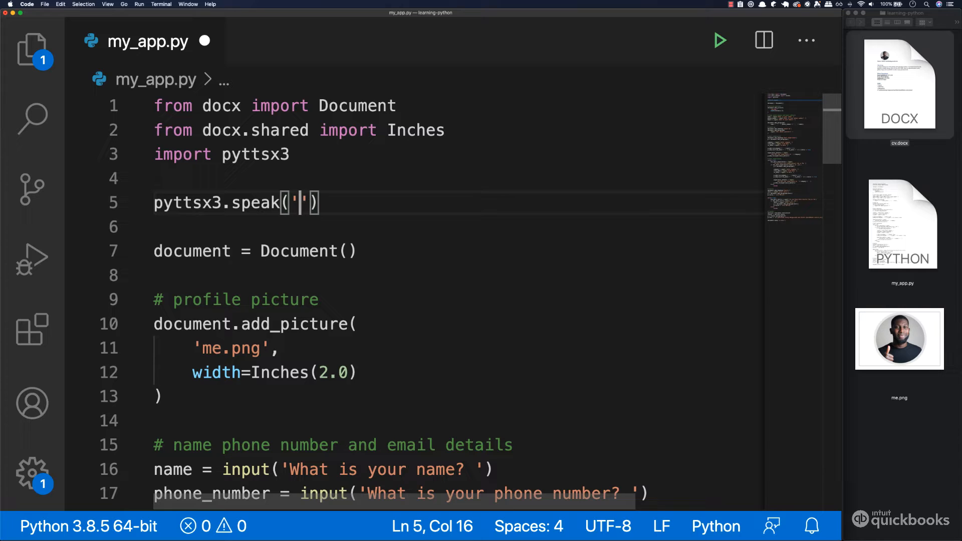
pyautogui.write('H')
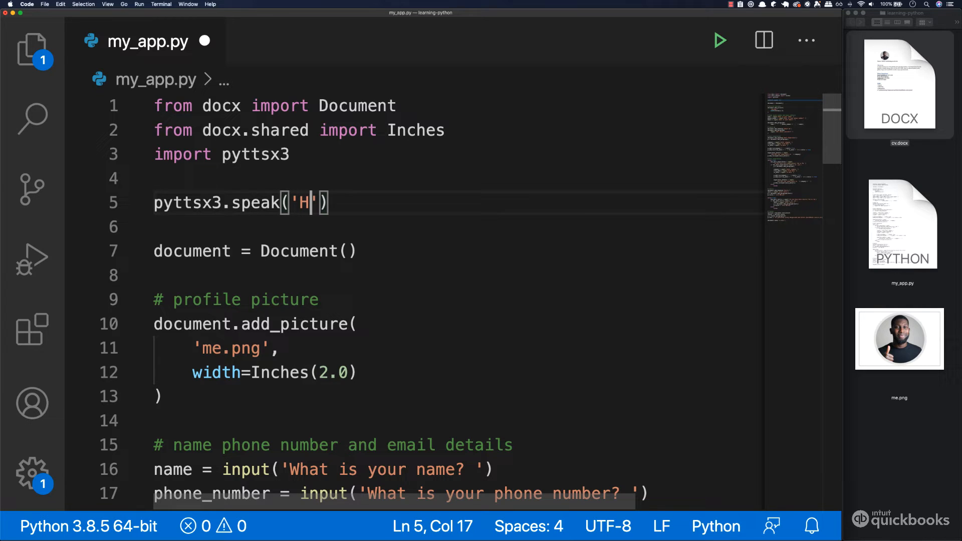
pyautogui.write('ello')
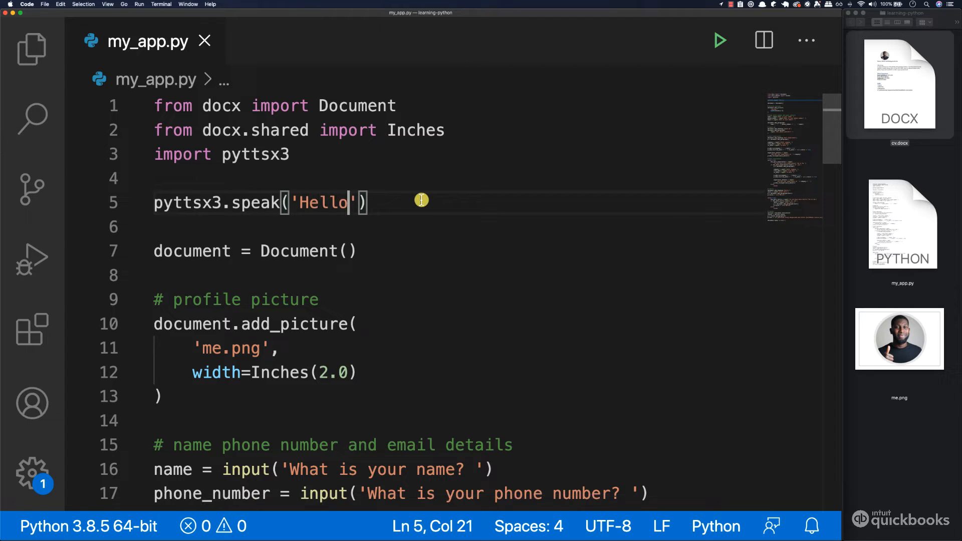
pyautogui.moveTo(701, 59)
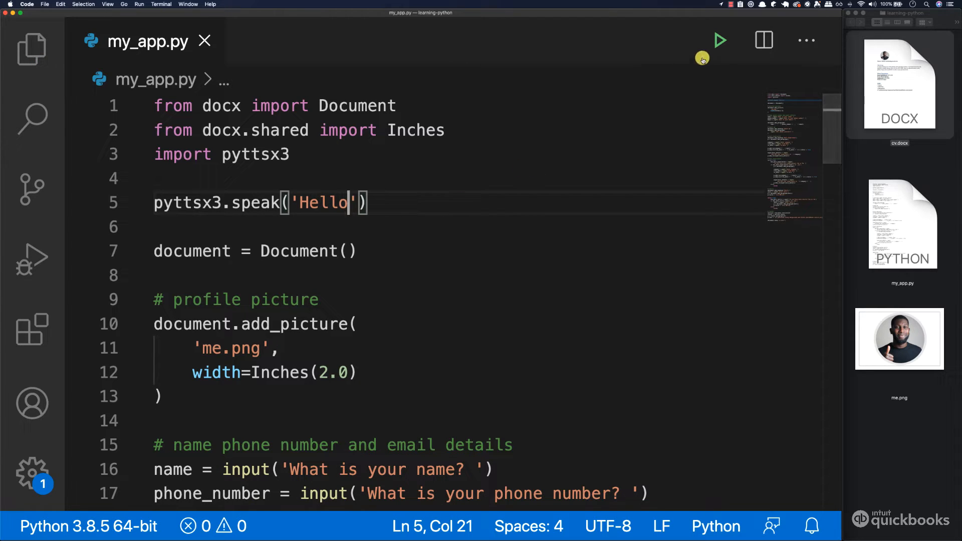
# Run my_app.py up to the 'What is your name?' prompt, then close the terminal
pyautogui.click(719, 41)
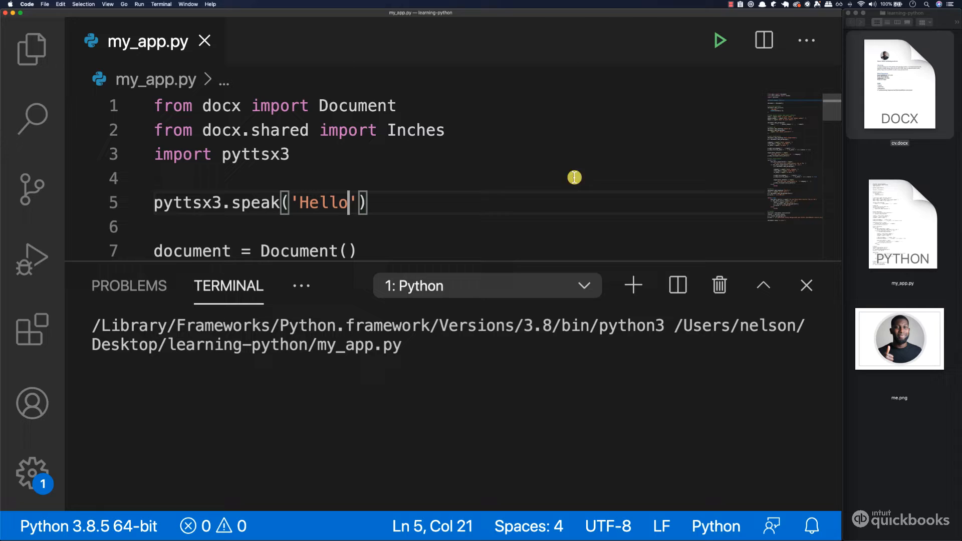
pyautogui.click(719, 40)
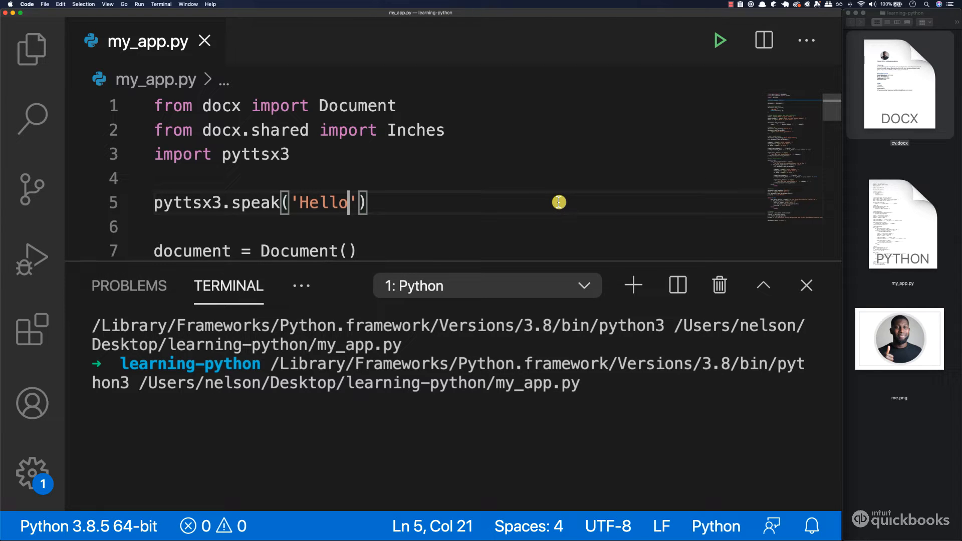
pyautogui.moveTo(402, 194)
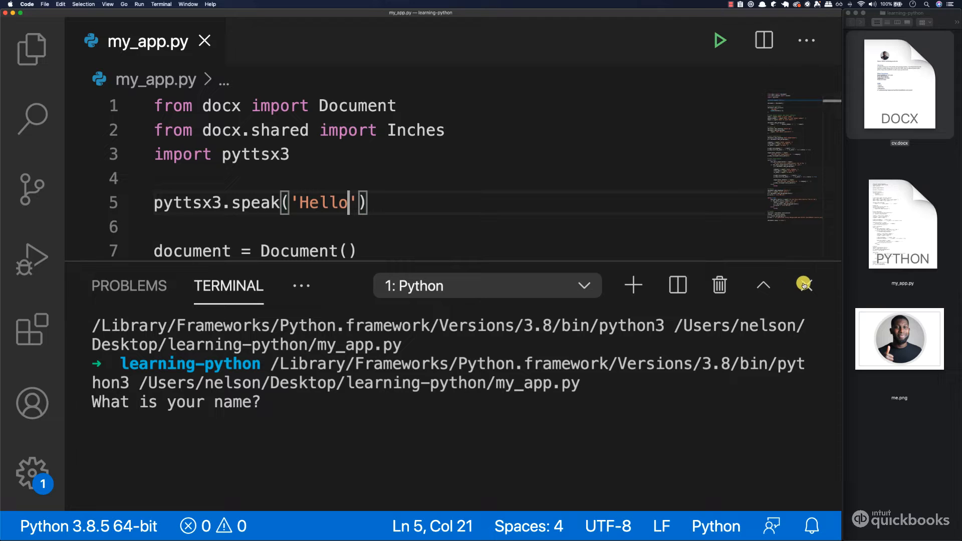
pyautogui.moveTo(806, 285)
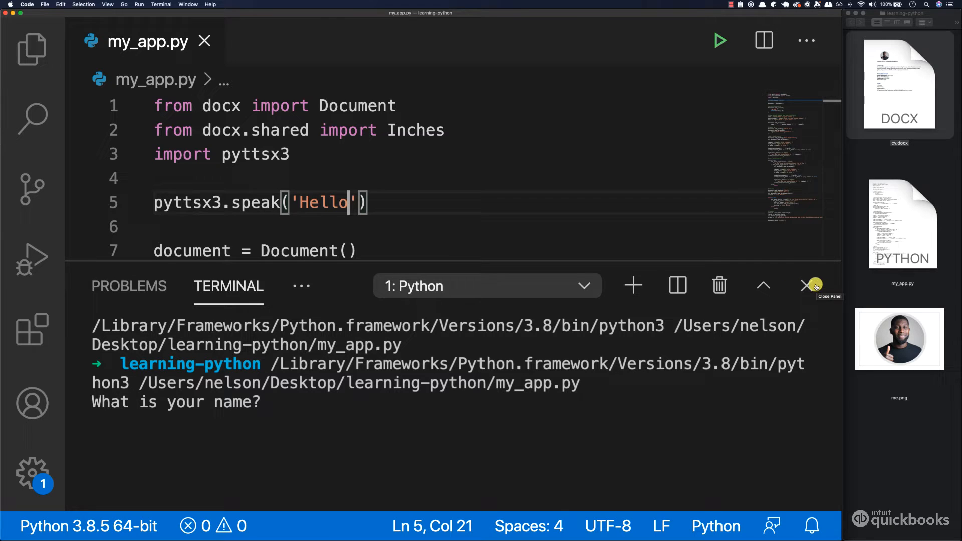
pyautogui.click(805, 285)
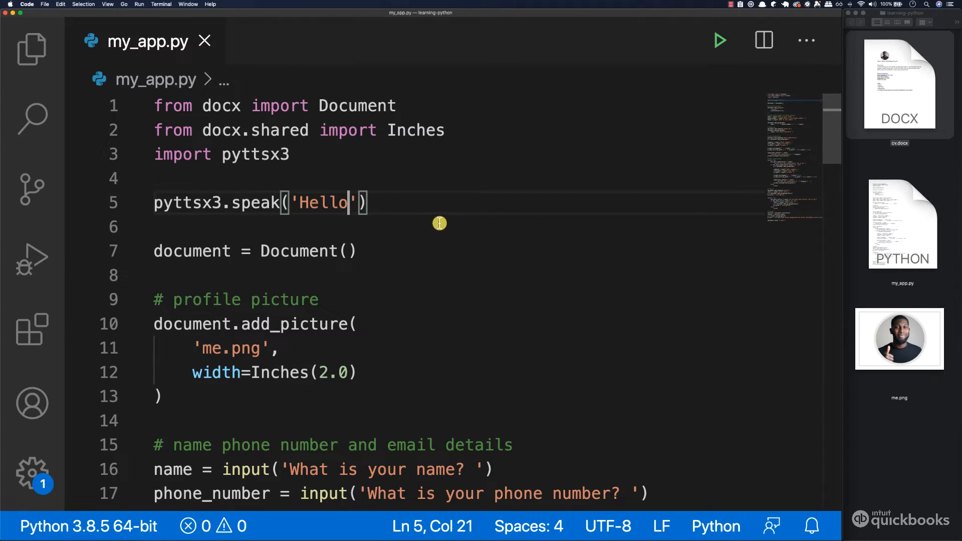
pyautogui.moveTo(380, 203)
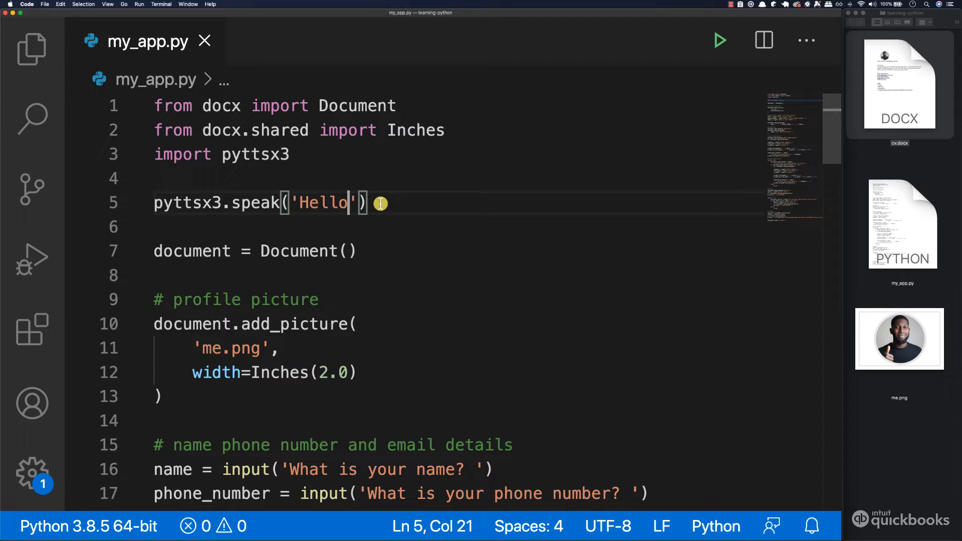
# Replace the Hello line with def speak(text) wrapping pyttsx3.speak(text)
pyautogui.tripleClick(257, 203)
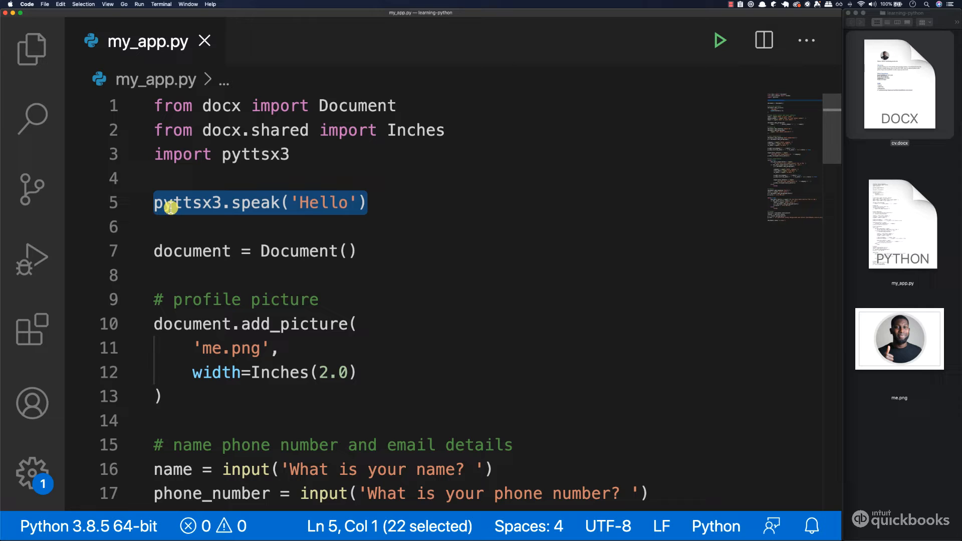
pyautogui.click(181, 202)
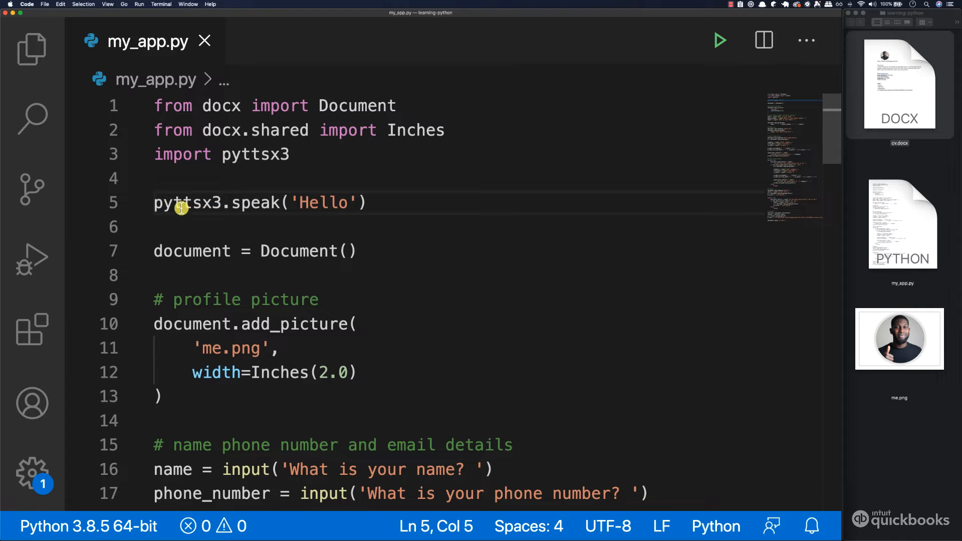
pyautogui.doubleClick(186, 202)
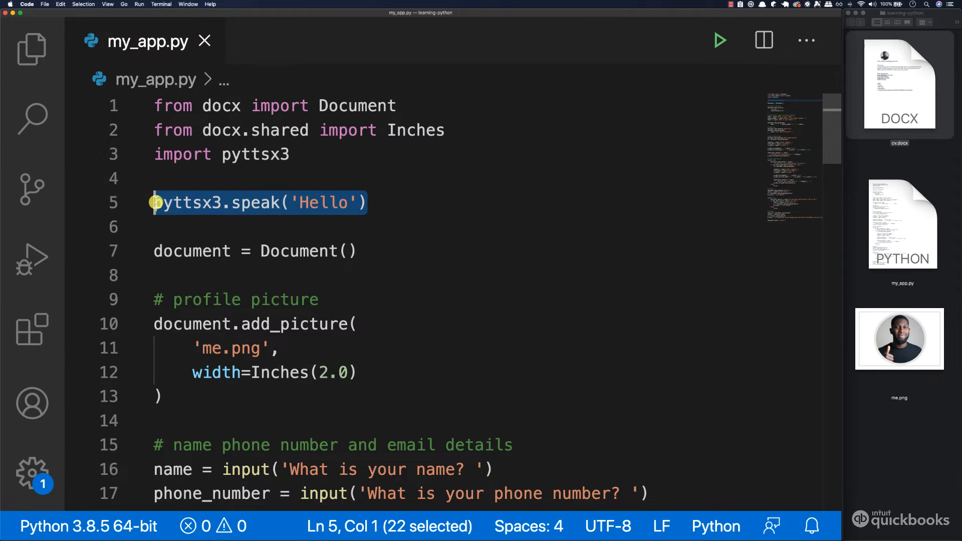
pyautogui.write('d')
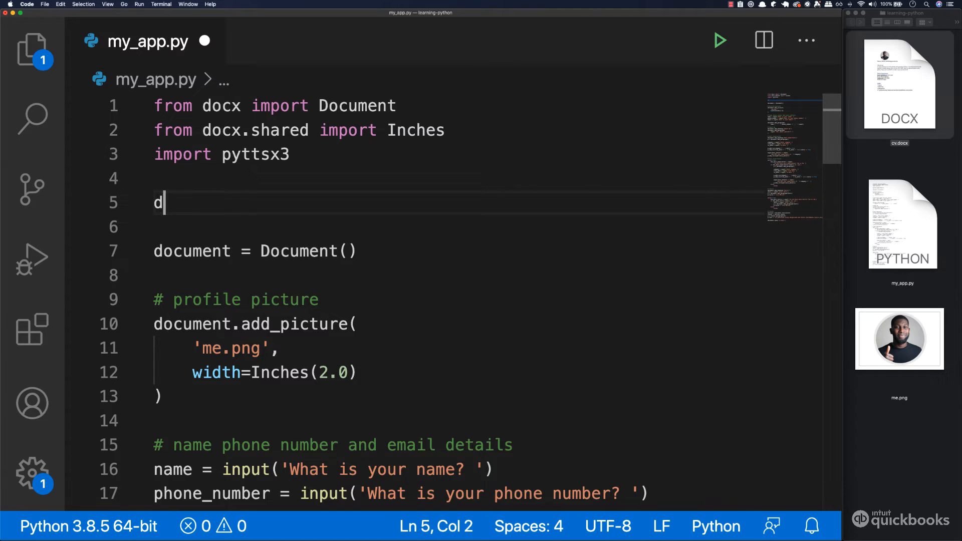
pyautogui.write('ef s')
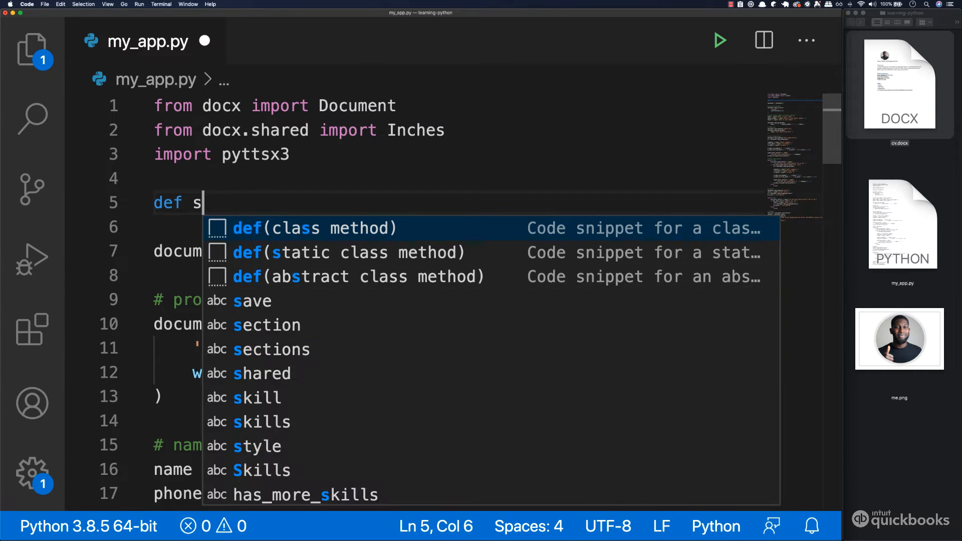
pyautogui.write('peak()')
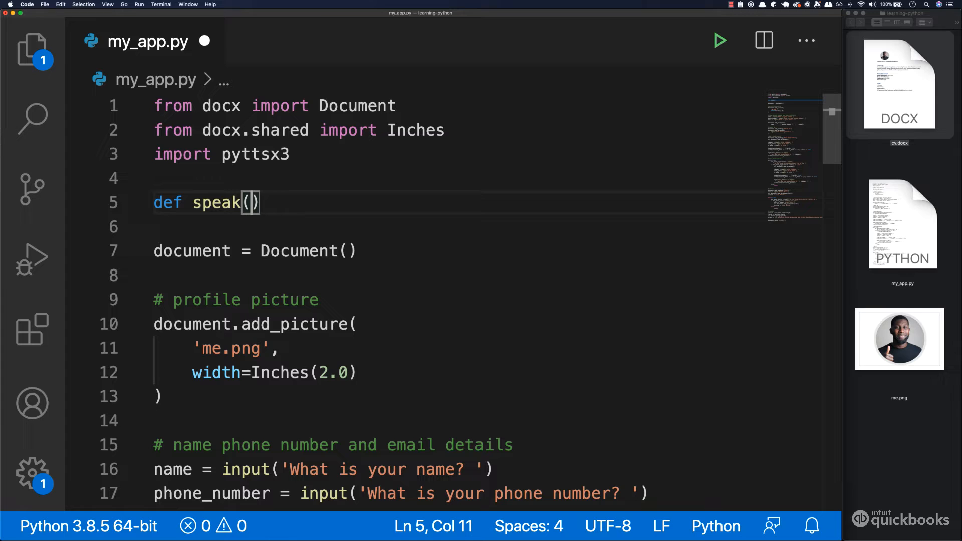
pyautogui.write('txt')
pyautogui.click(455, 227)
pyautogui.write("pyttsx3.speak('Hello")
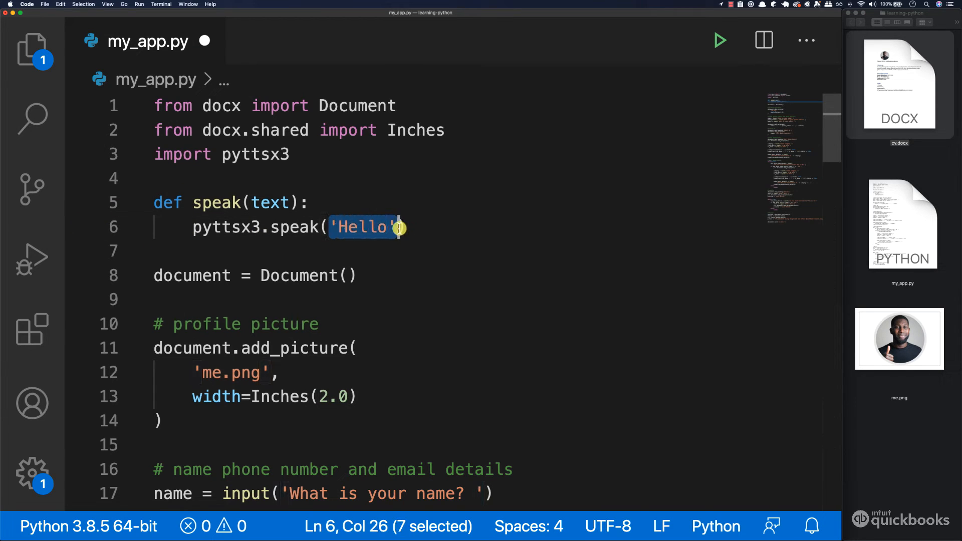
pyautogui.write('text')
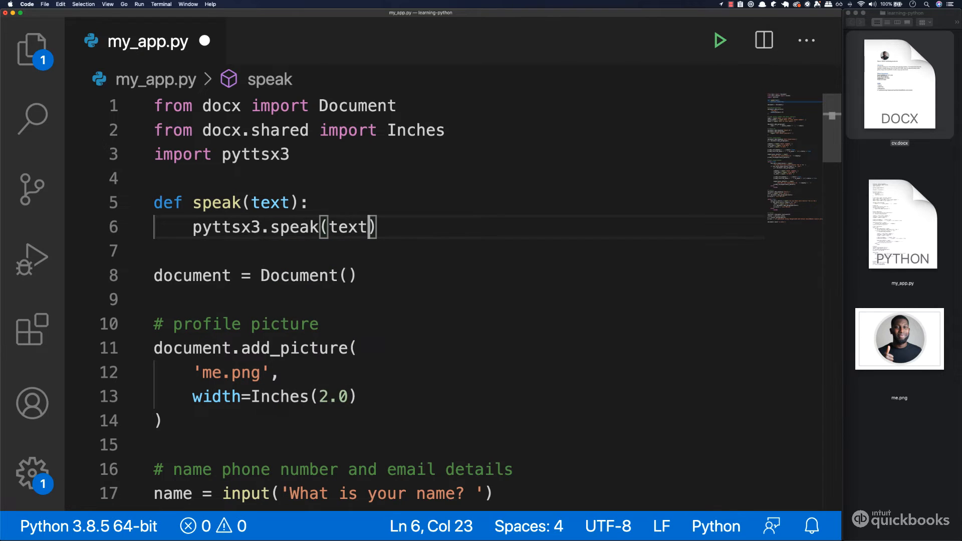
pyautogui.scroll(-3)
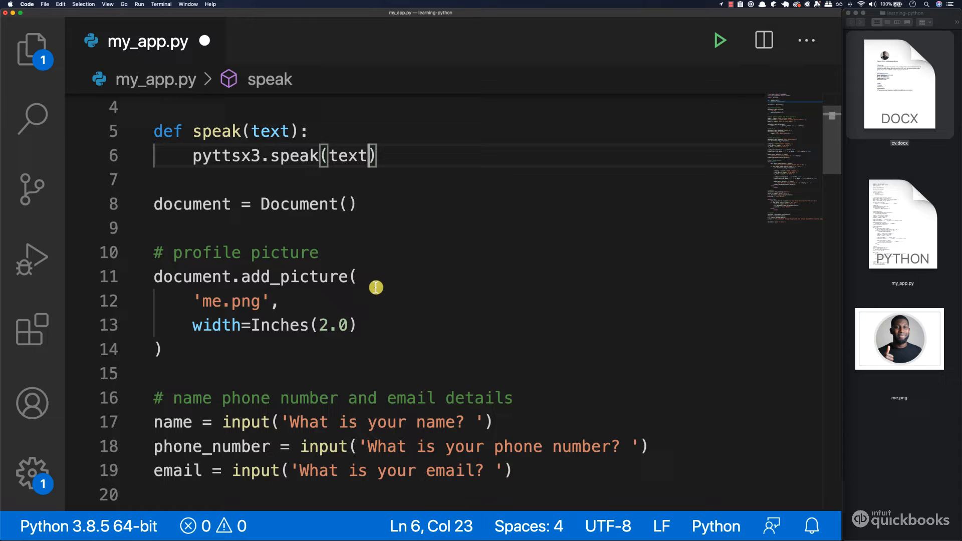
pyautogui.doubleClick(217, 131)
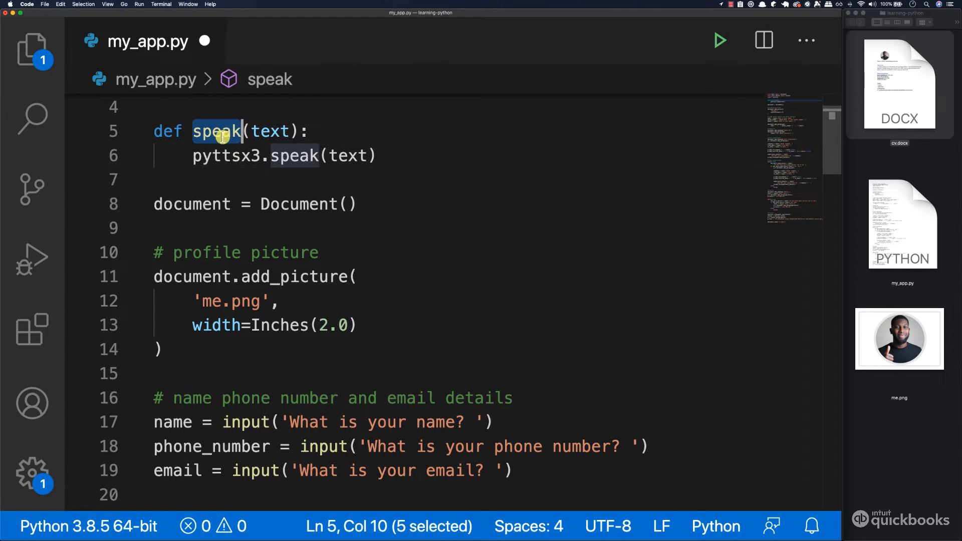
pyautogui.moveTo(196, 155)
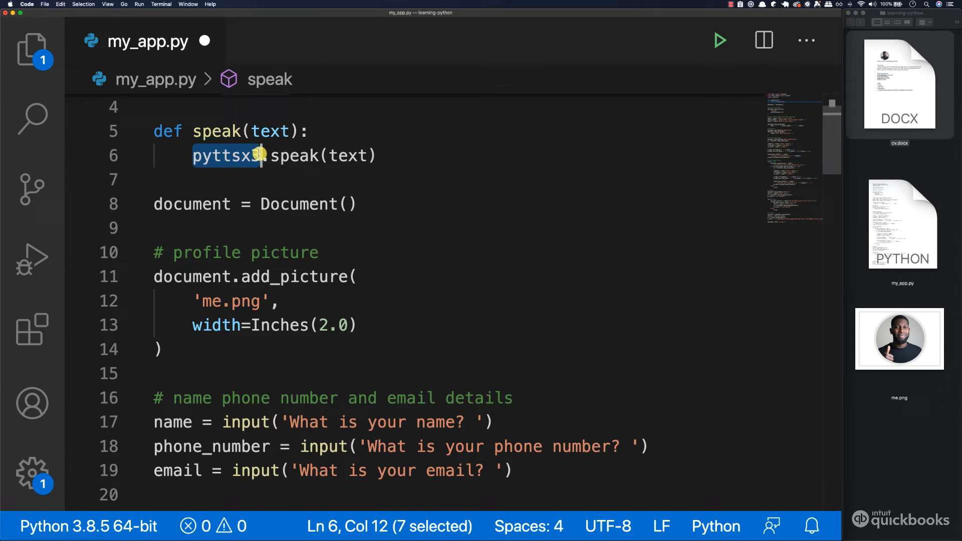
# Add speak('Hello ' + name + ' how are you today?') after the name question and save
pyautogui.scroll(-3)
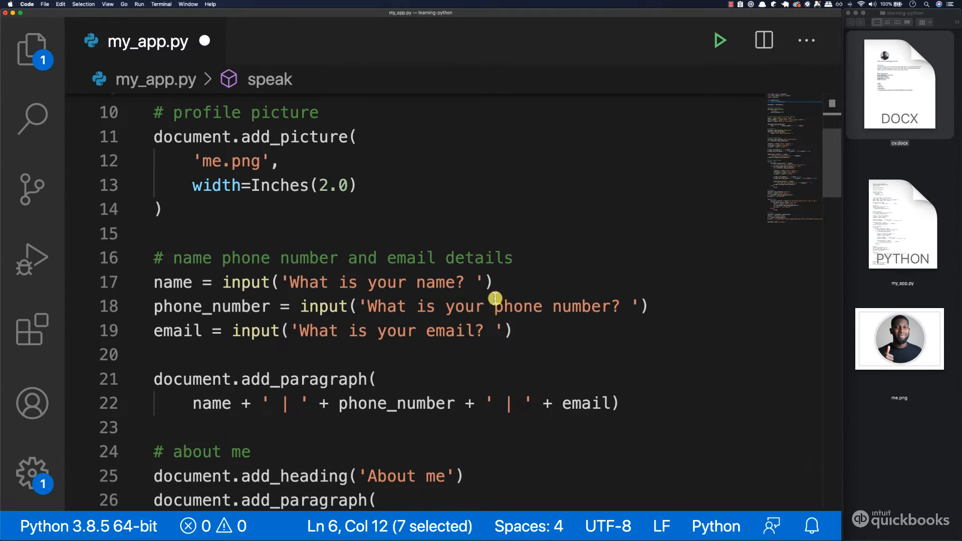
pyautogui.moveTo(491, 282)
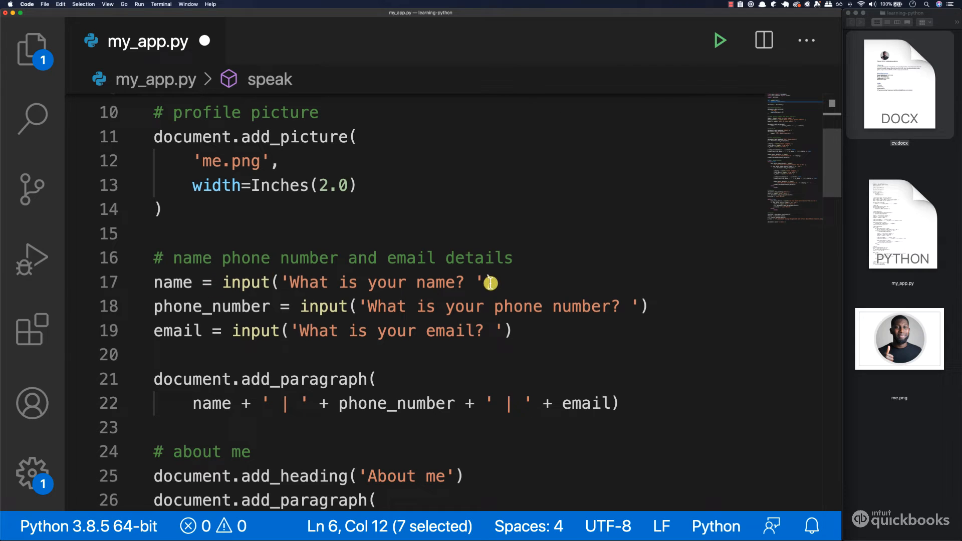
pyautogui.click(491, 282)
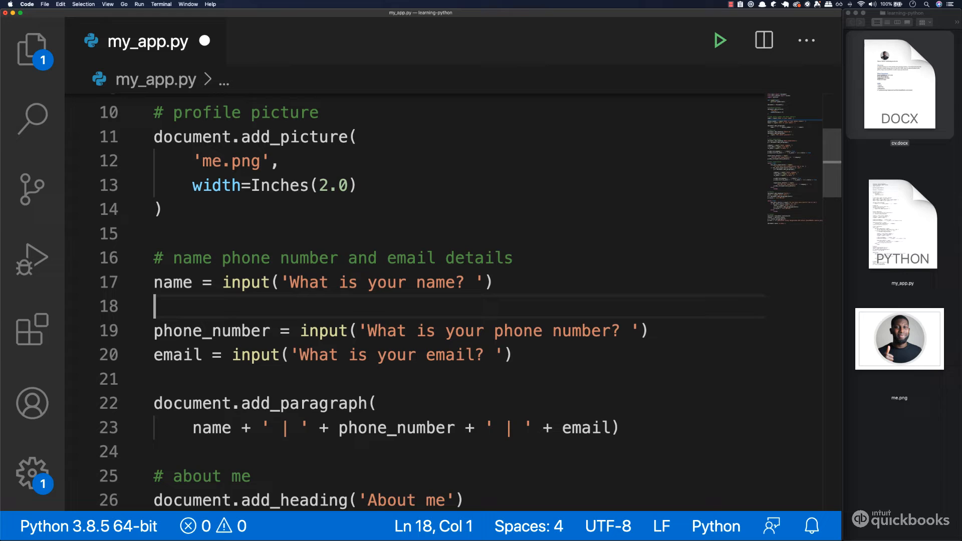
pyautogui.write('speak')
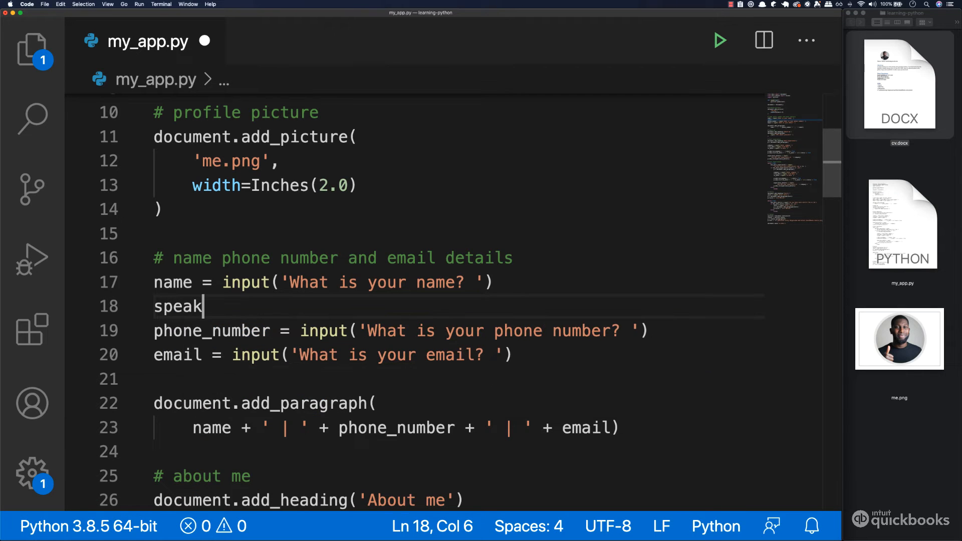
pyautogui.write('()')
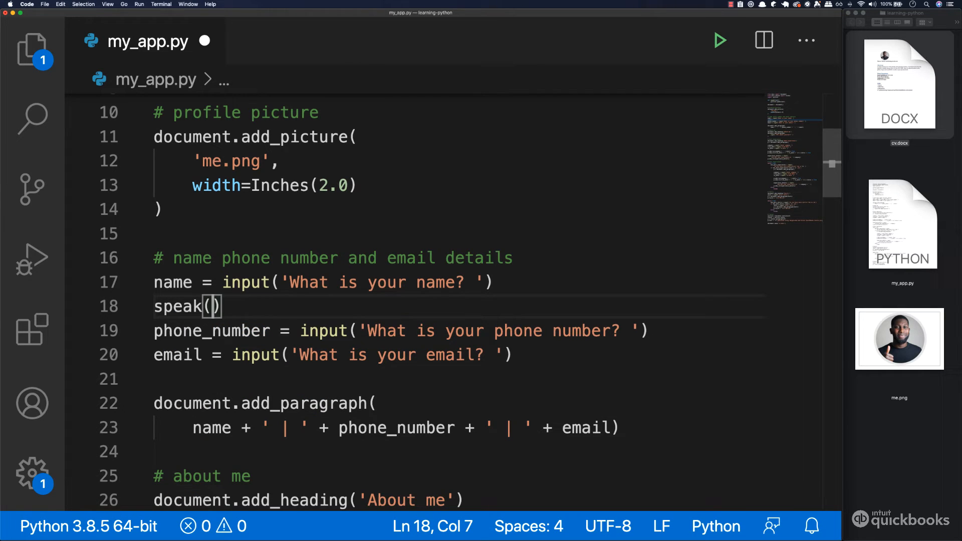
pyautogui.write("''")
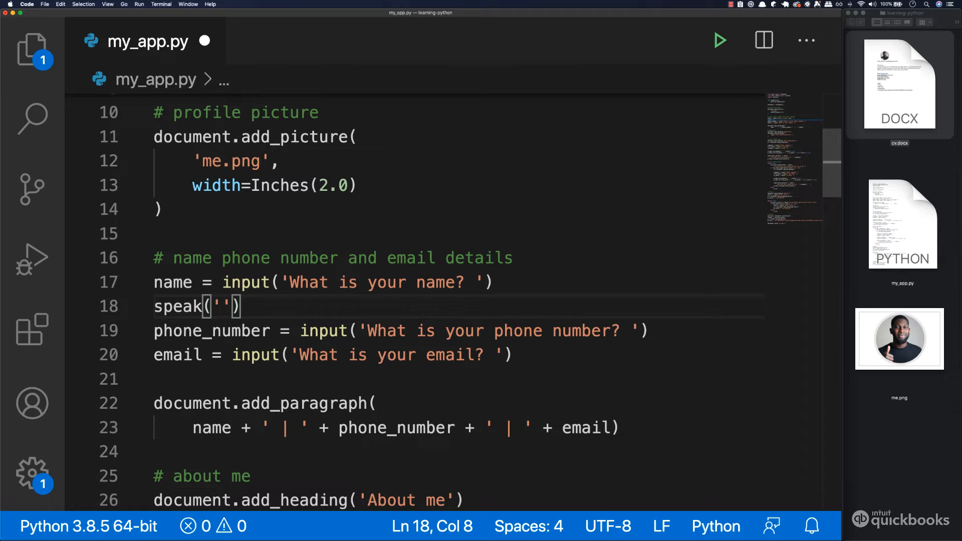
pyautogui.write('h')
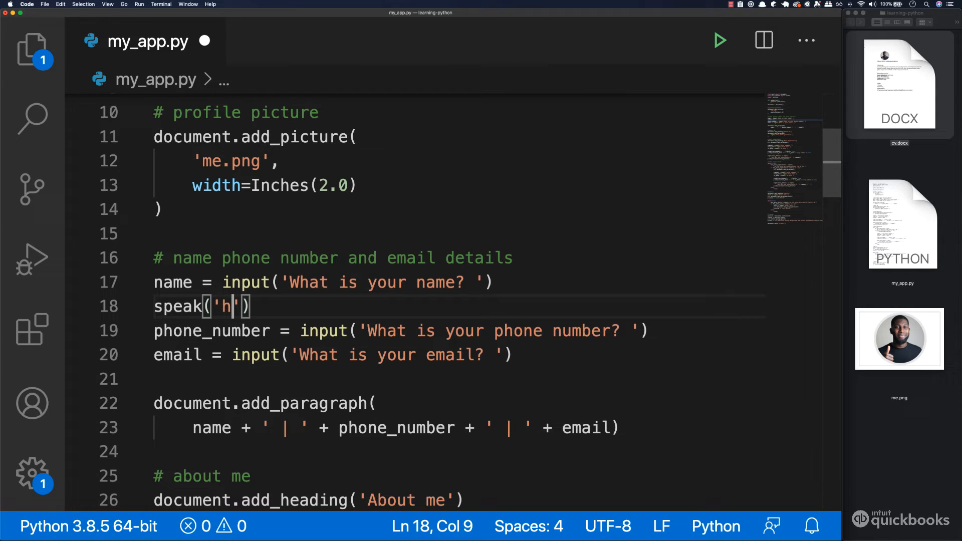
pyautogui.write('ello')
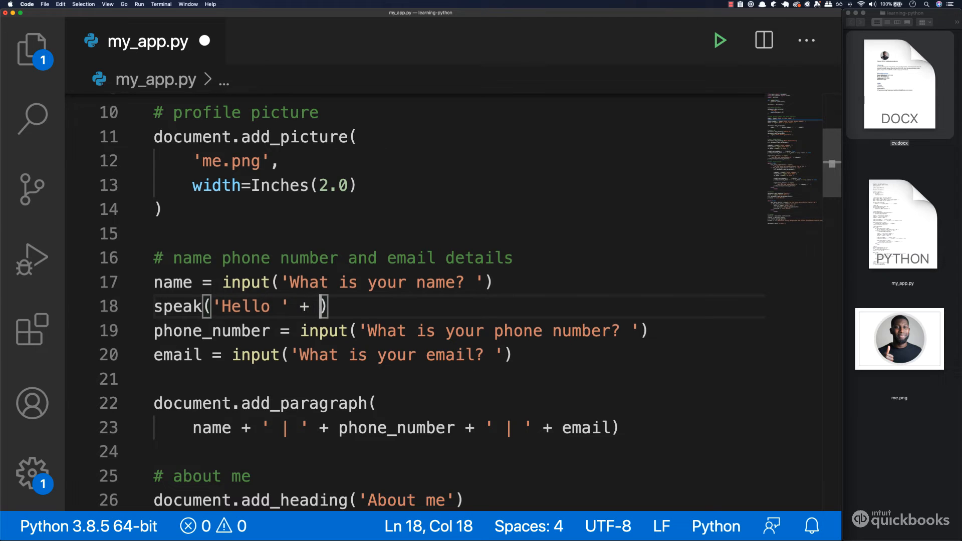
pyautogui.write('name +')
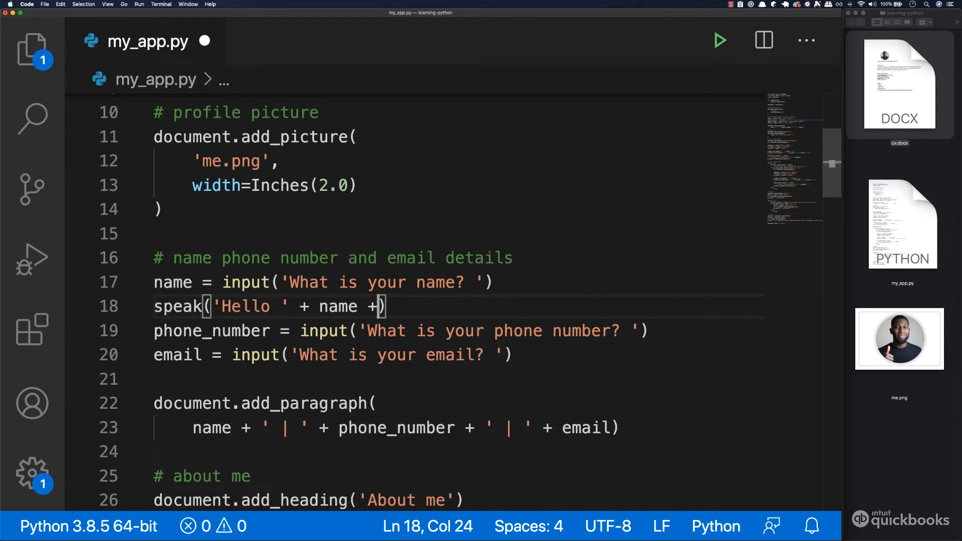
pyautogui.write("' how'")
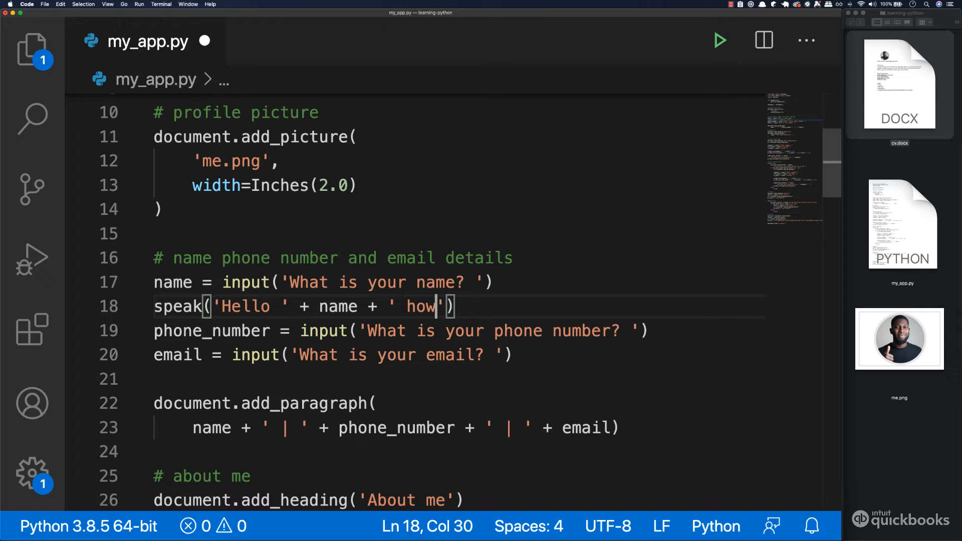
pyautogui.write('are yo')
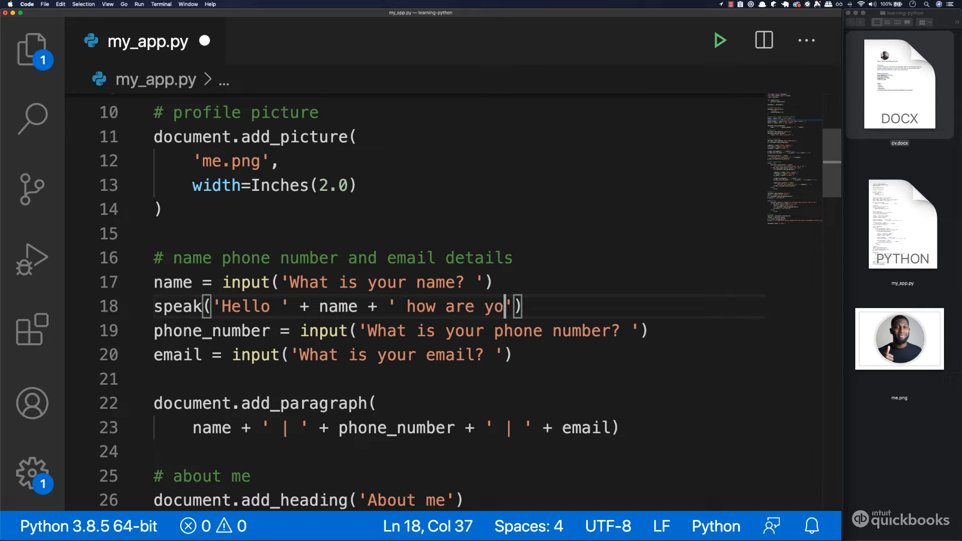
pyautogui.write('u today')
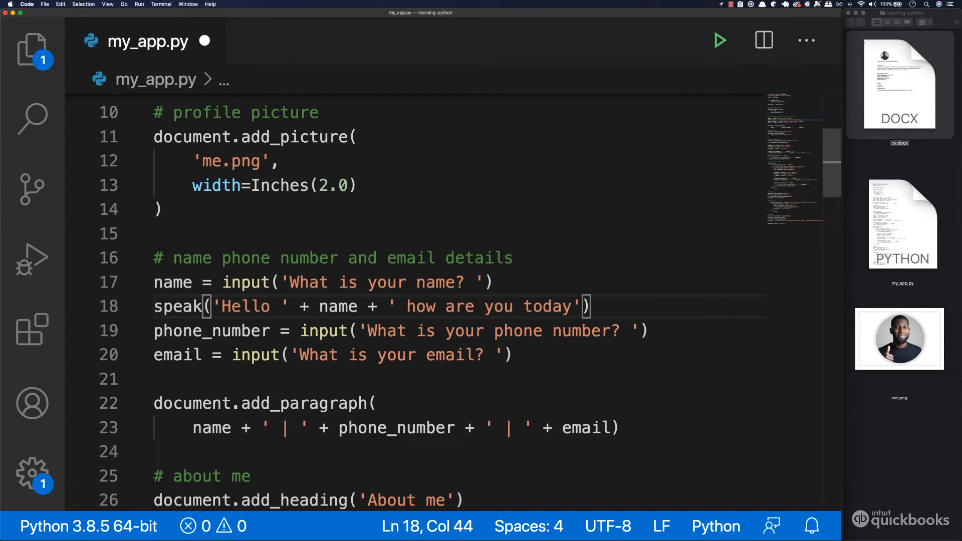
pyautogui.write('?')
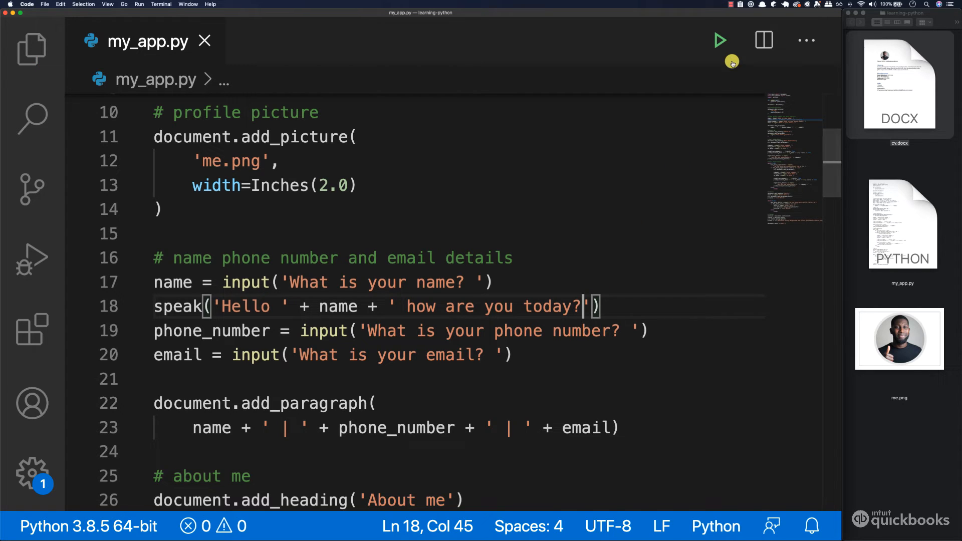
# Run my_app.py, enter the name Ebba, stop at the phone question, and close the terminal
pyautogui.click(719, 41)
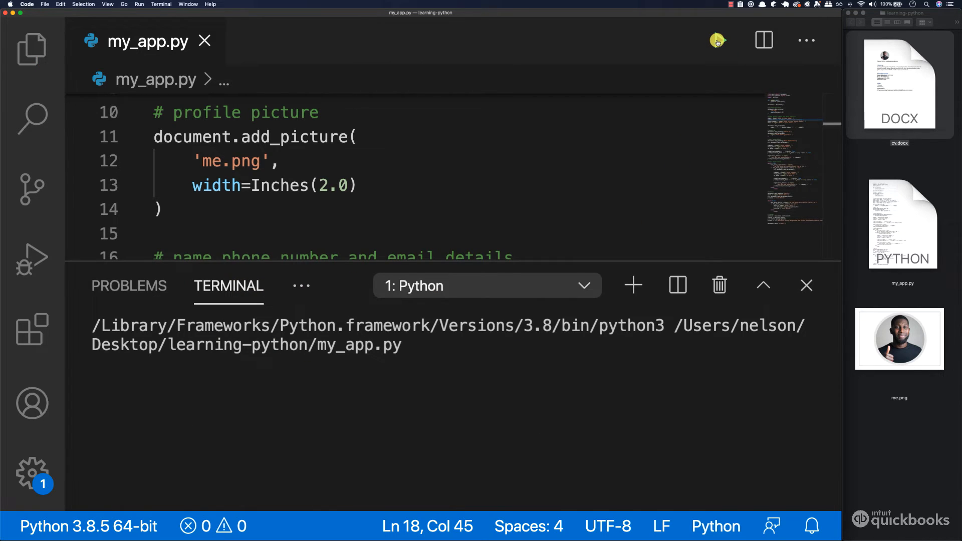
pyautogui.click(718, 41)
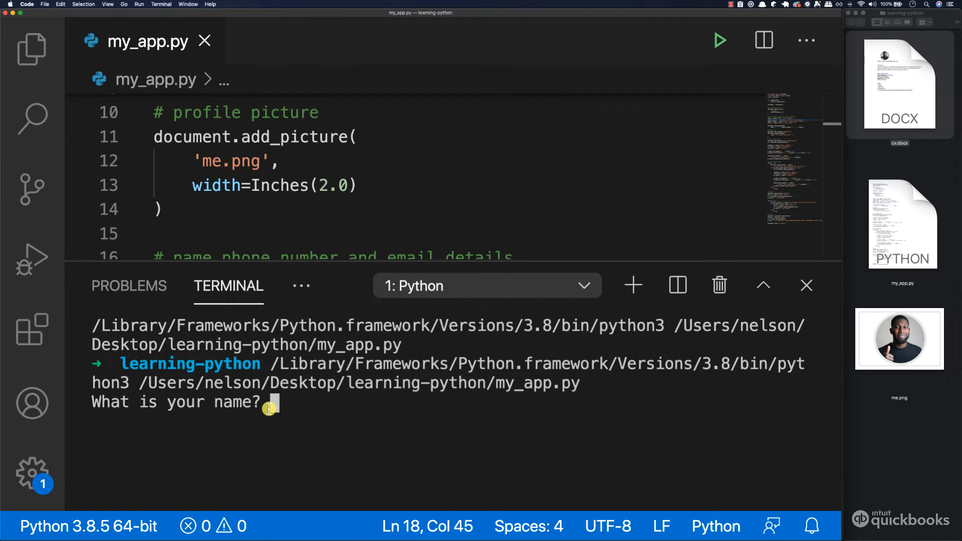
pyautogui.write('Ebb')
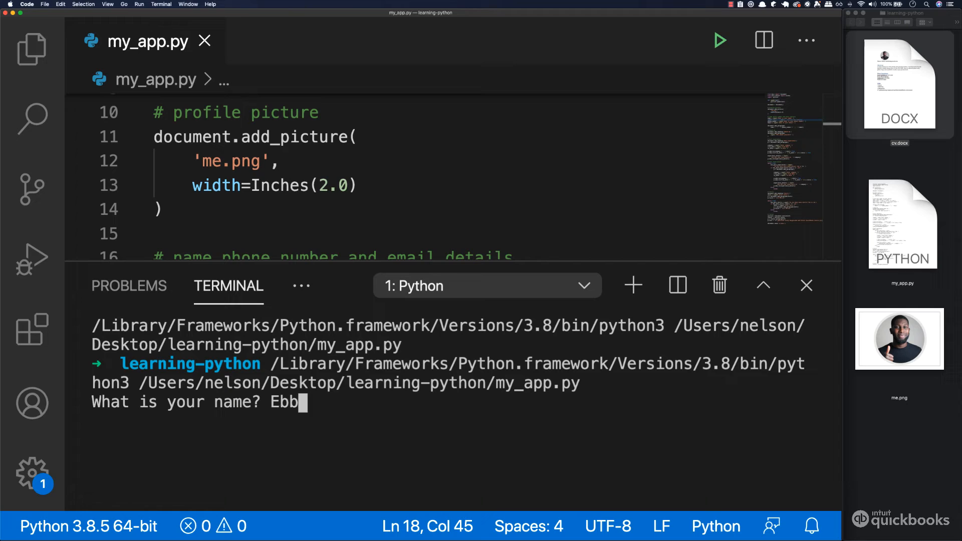
pyautogui.press('Return')
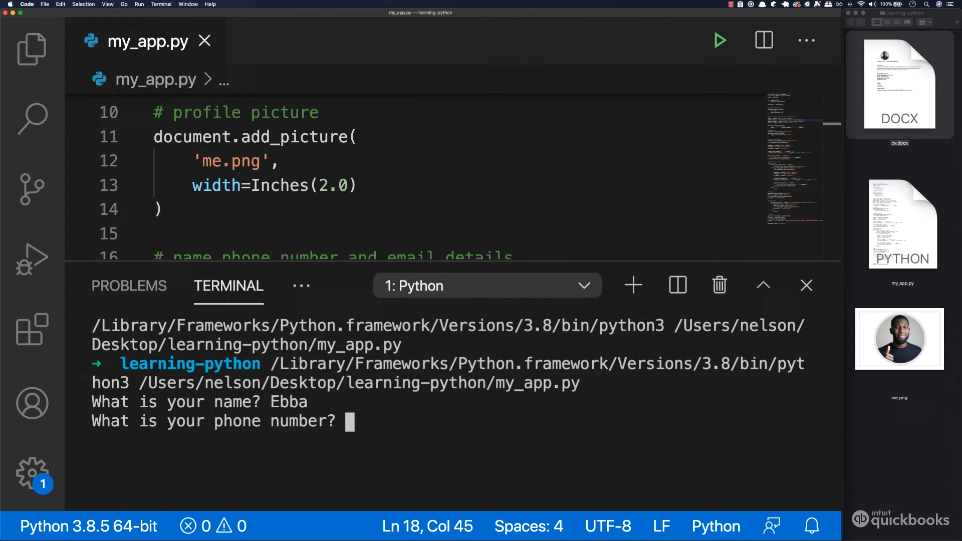
pyautogui.press('Return')
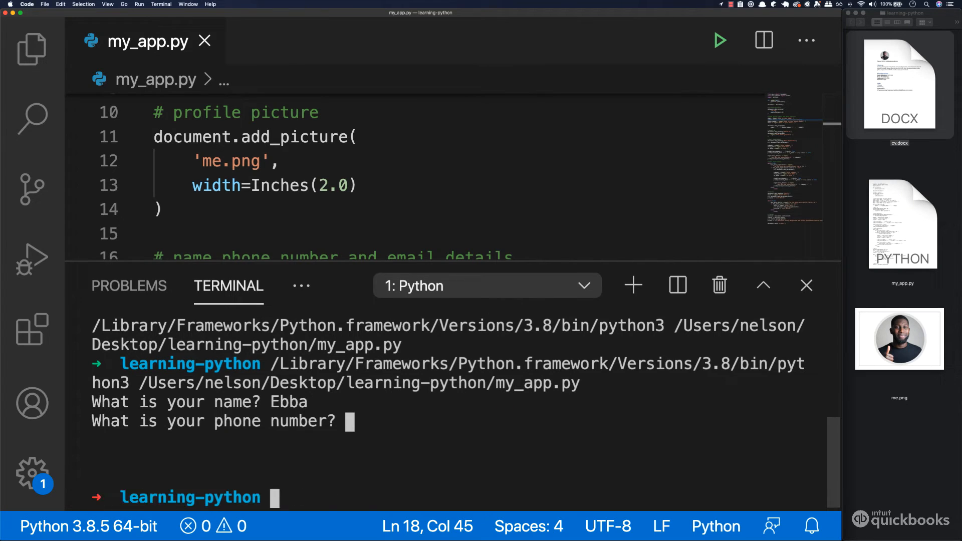
pyautogui.moveTo(805, 285)
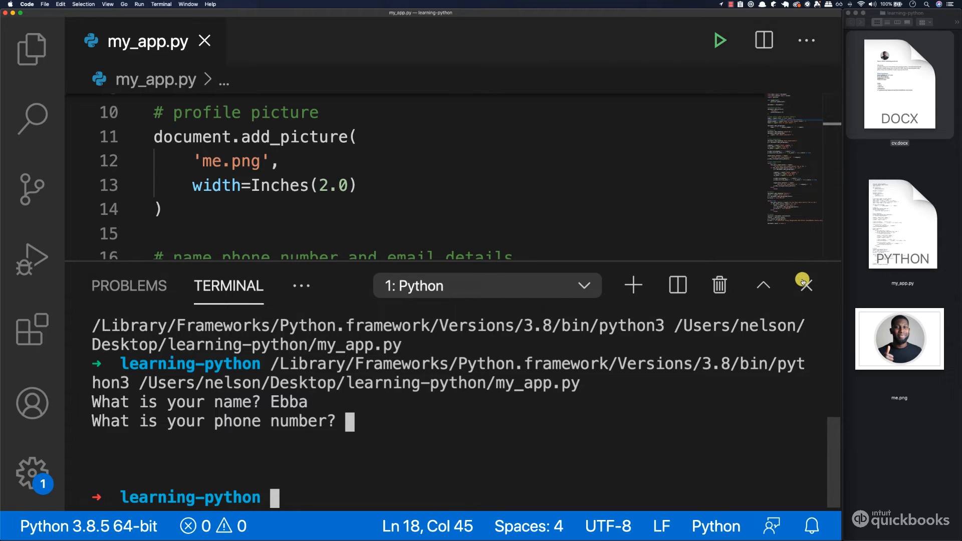
pyautogui.click(802, 285)
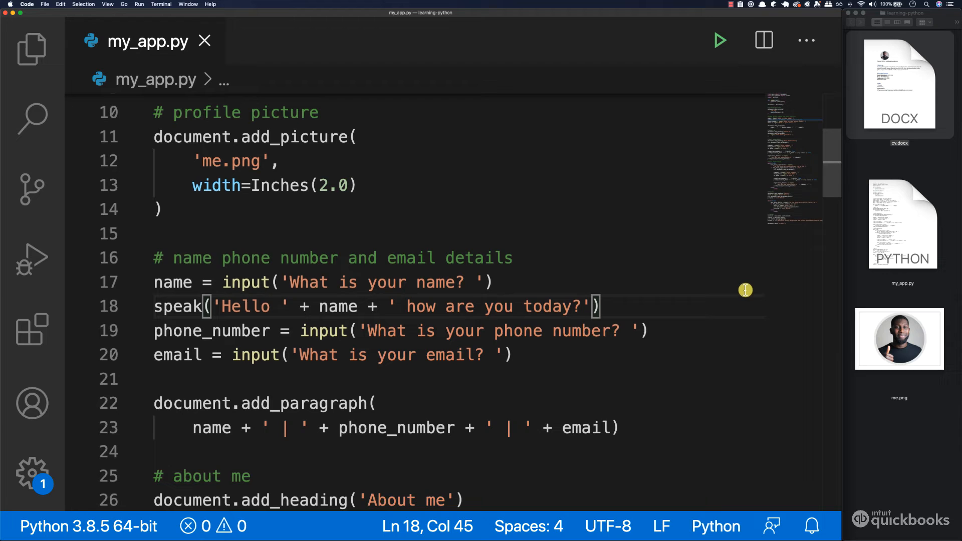
# Start a speak call on a new line after the greeting, copying the phone question text
pyautogui.click(595, 306)
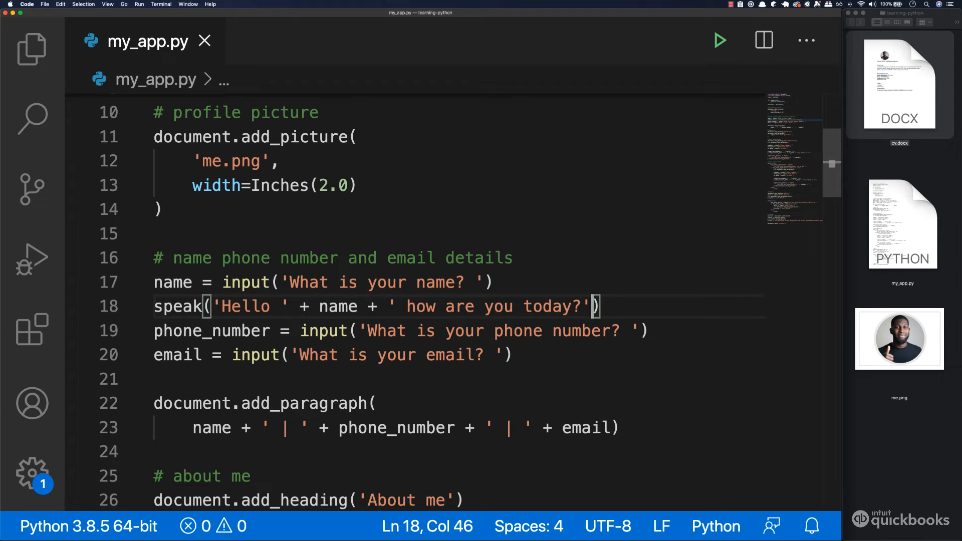
pyautogui.press('Return')
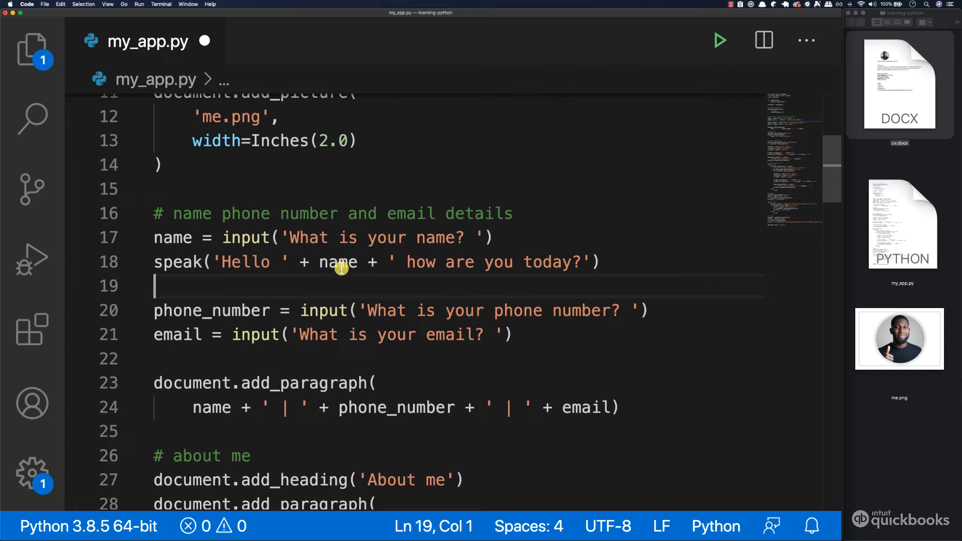
pyautogui.moveTo(178, 262)
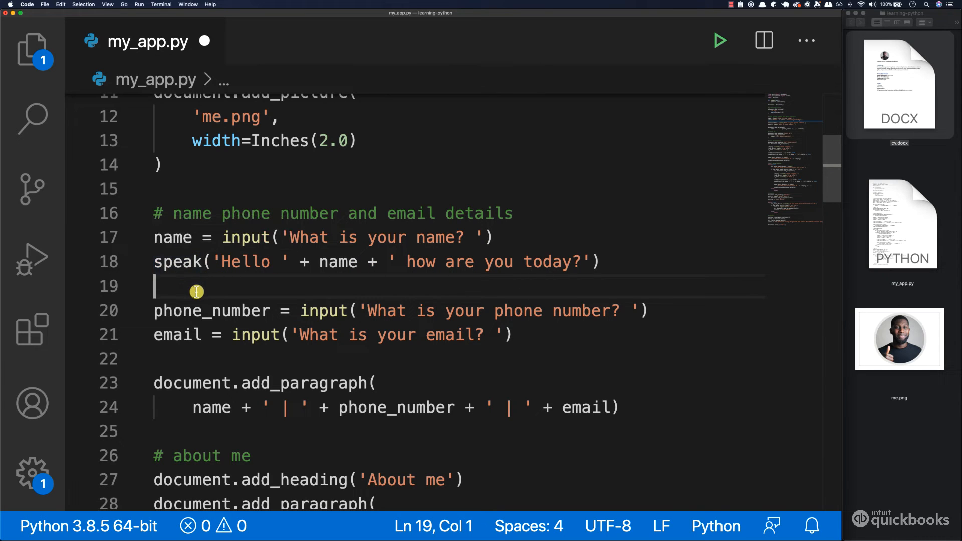
pyautogui.moveTo(235, 305)
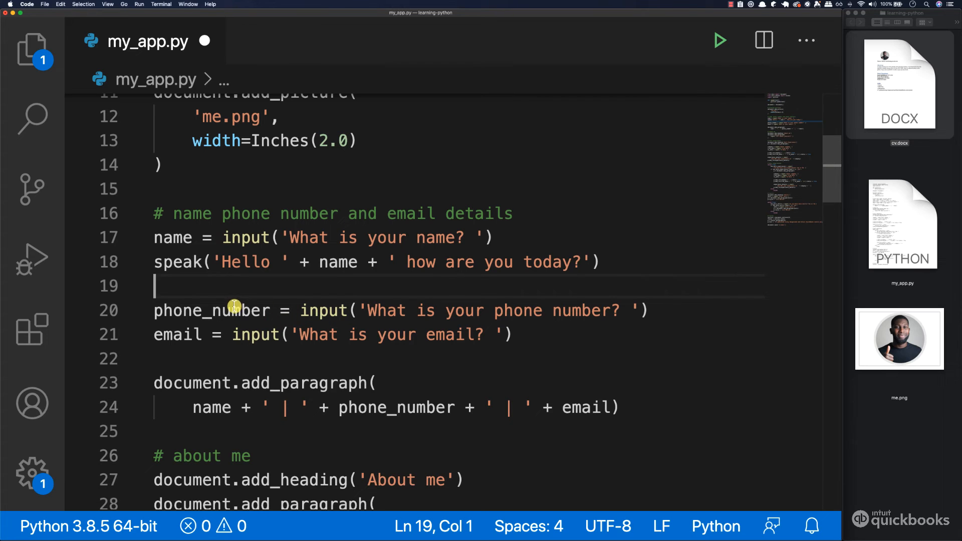
pyautogui.write('speak')
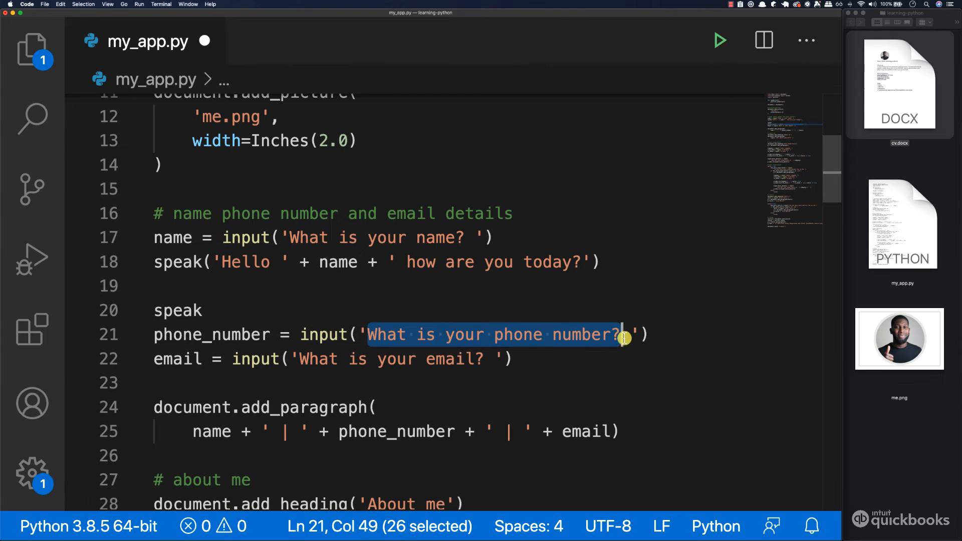
pyautogui.click(202, 310)
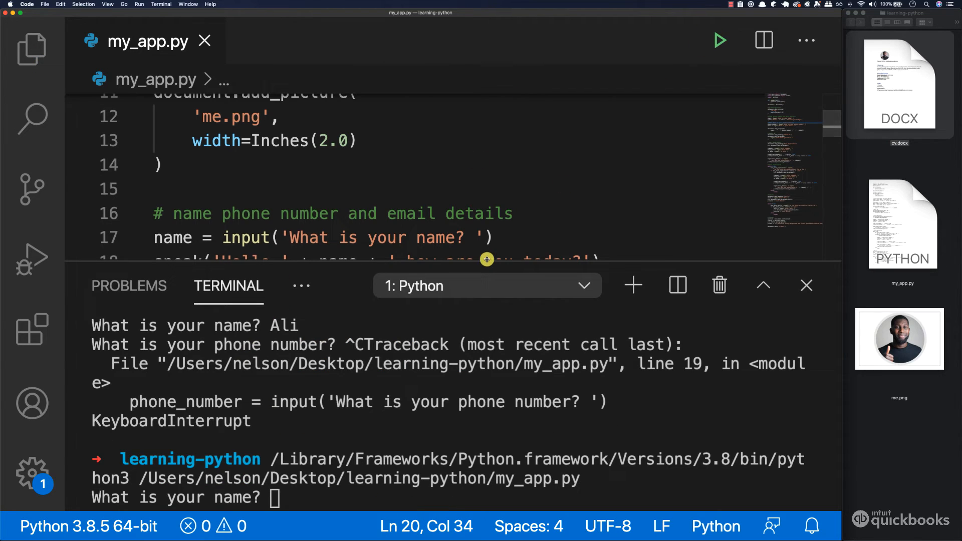
# Enter name Nelson and phone 99999999, stop at the email question, and close the terminal
pyautogui.scroll(-3)
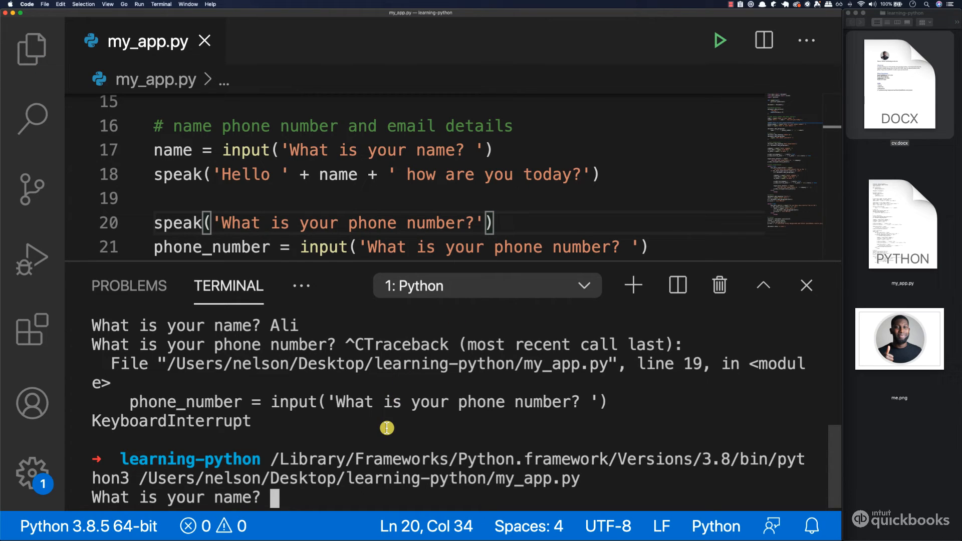
pyautogui.write('Nelson')
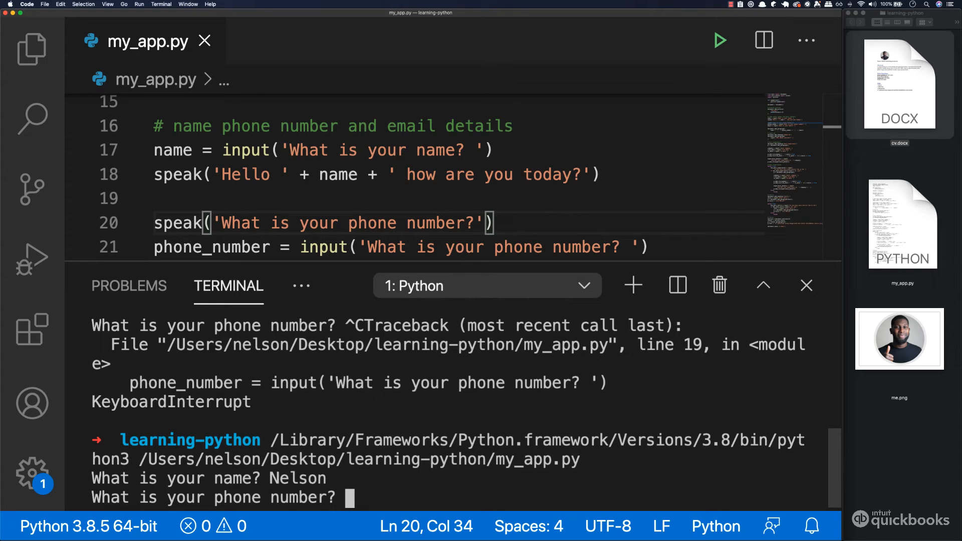
pyautogui.write('99999999')
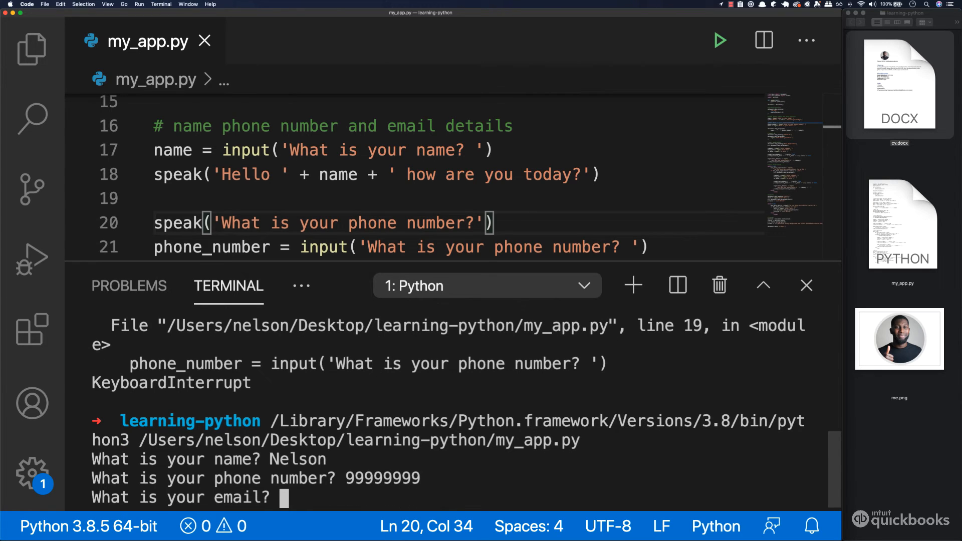
pyautogui.moveTo(263, 500)
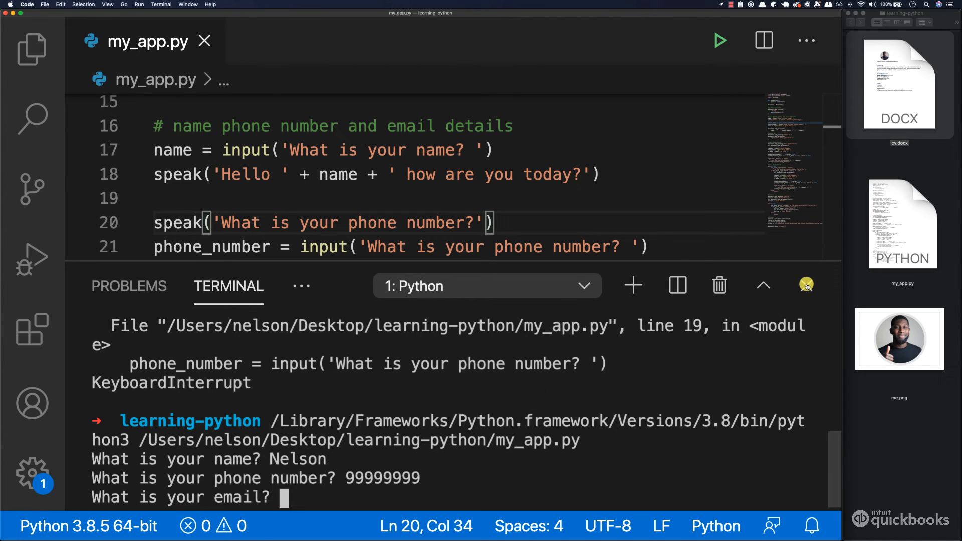
pyautogui.moveTo(432, 440)
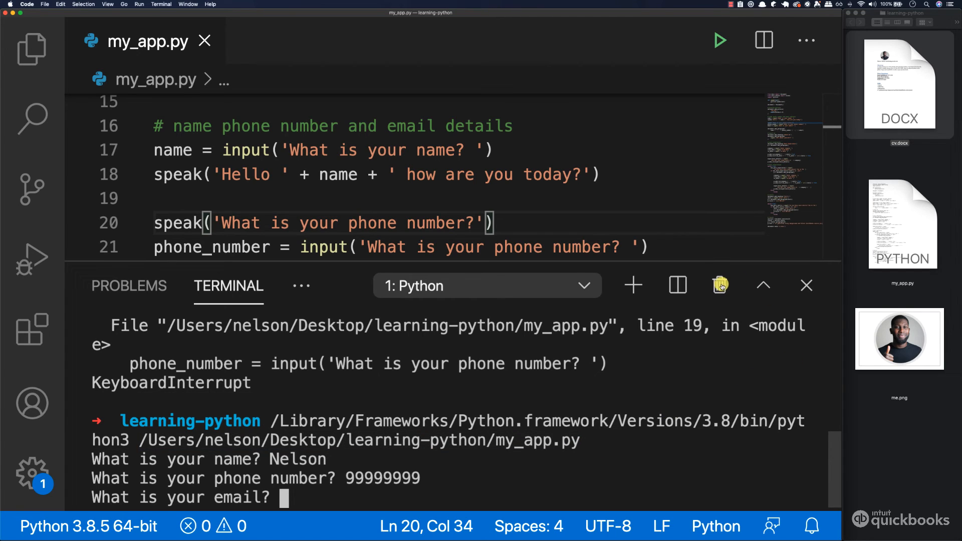
pyautogui.moveTo(720, 285)
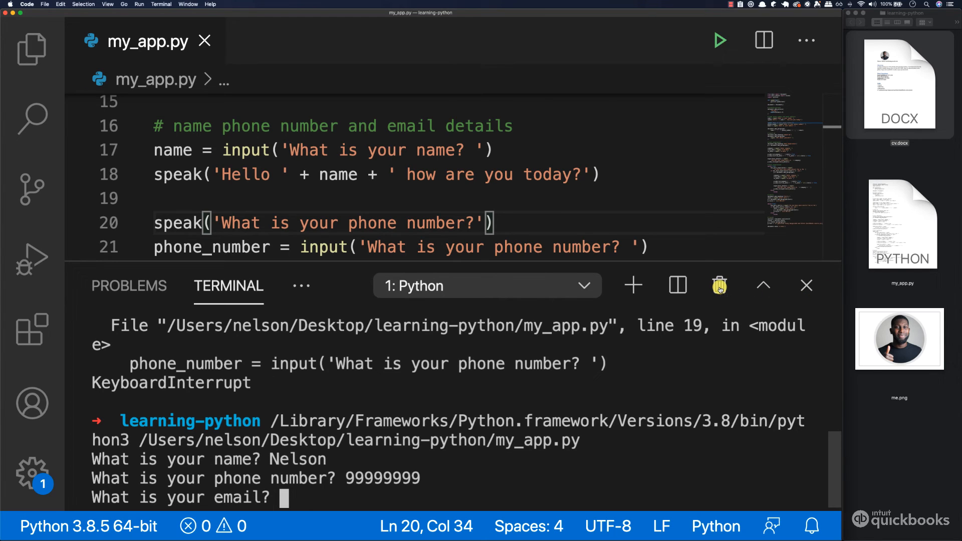
pyautogui.press('ctrl+c')
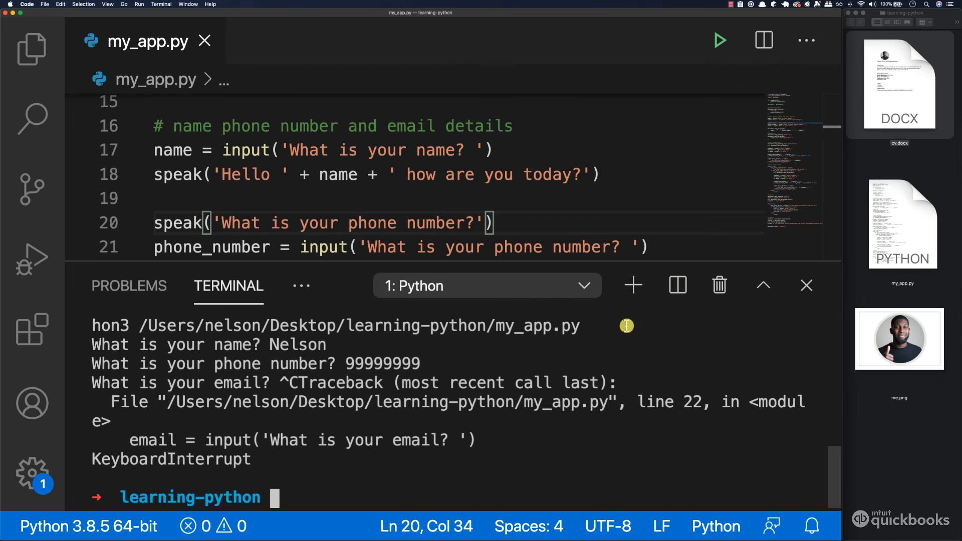
pyautogui.click(806, 285)
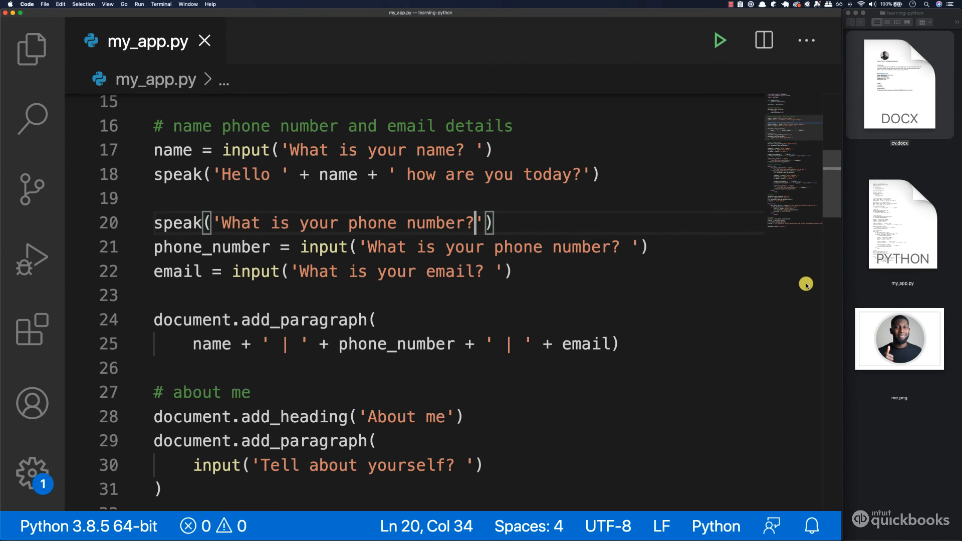
# Scroll down my_app.py to the looped 'Enter skill' input prompt around line 77
pyautogui.scroll(-3)
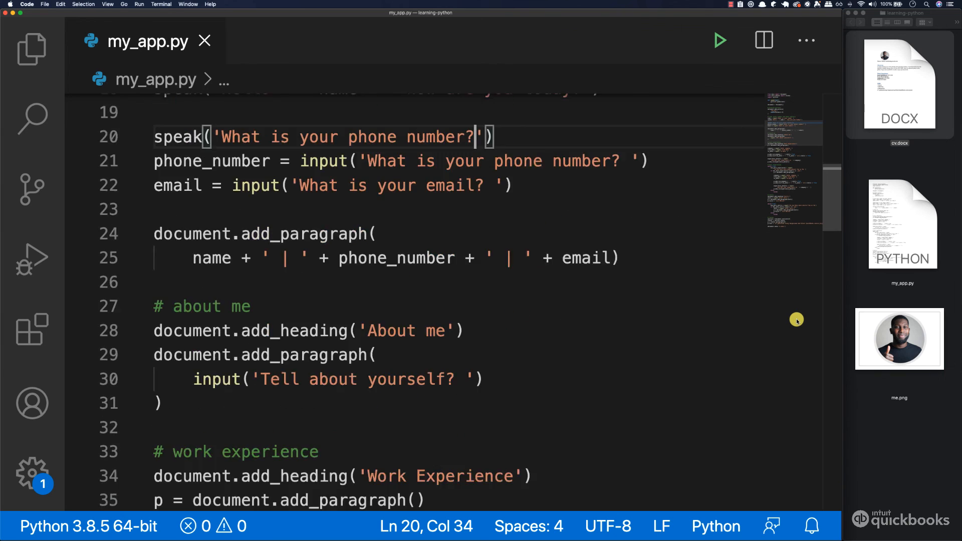
pyautogui.scroll(-3)
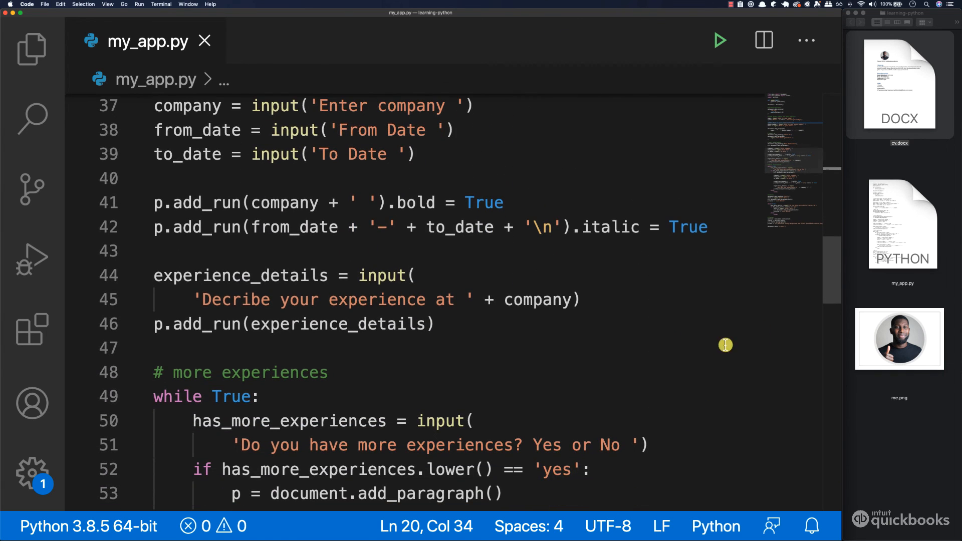
pyautogui.scroll(-3)
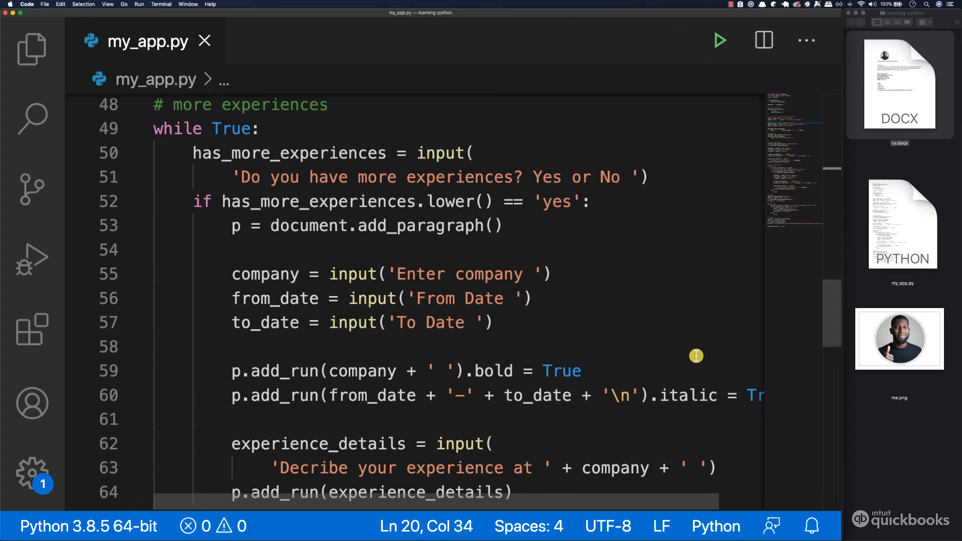
pyautogui.scroll(-3)
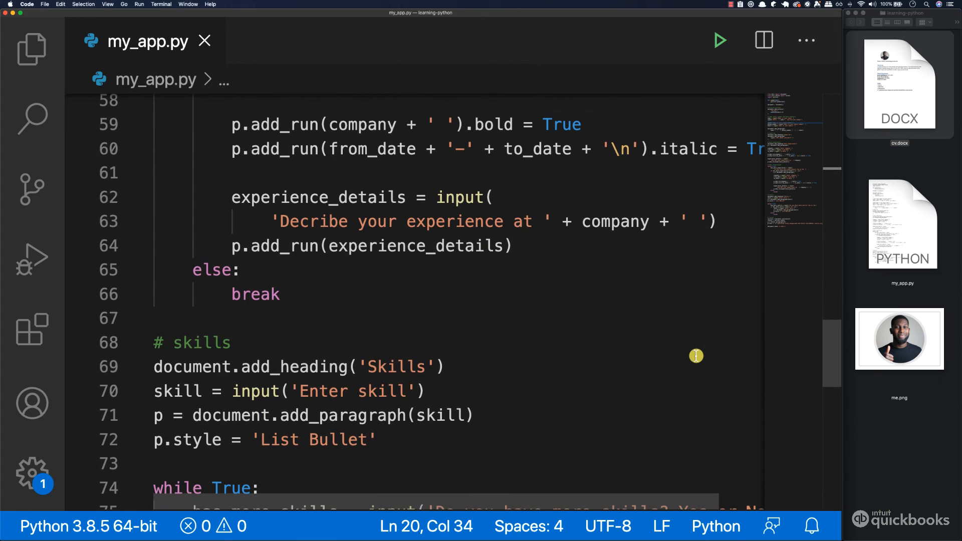
pyautogui.scroll(-3)
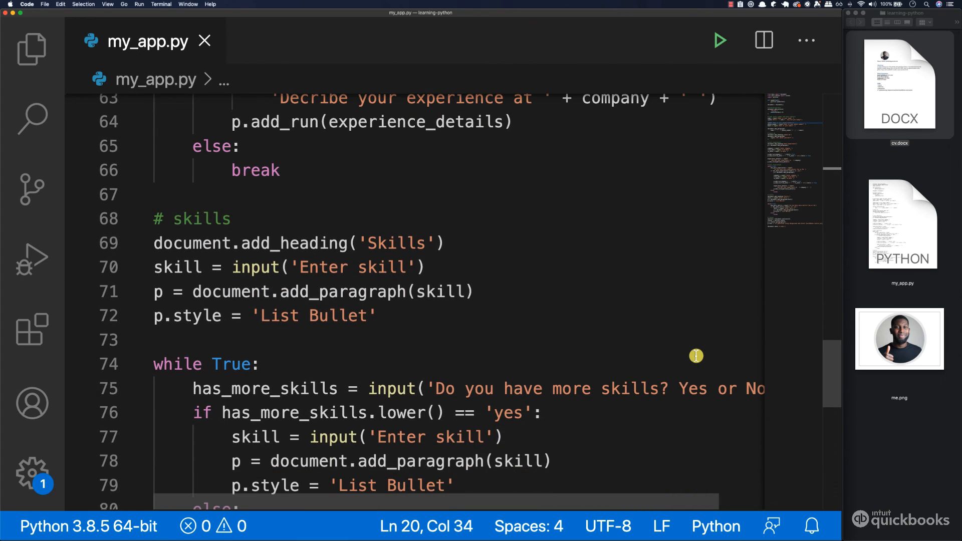
pyautogui.scroll(-3)
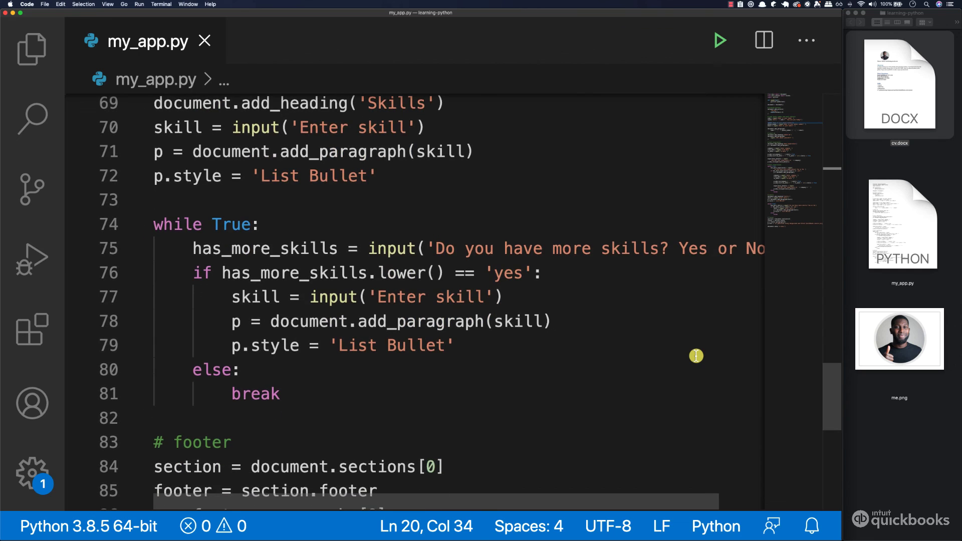
pyautogui.scroll(-3)
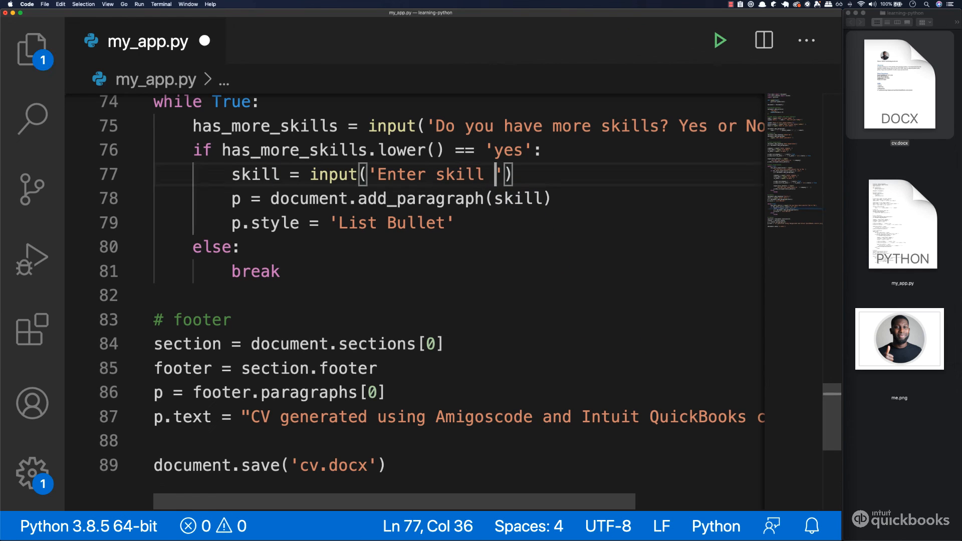
pyautogui.moveTo(412, 249)
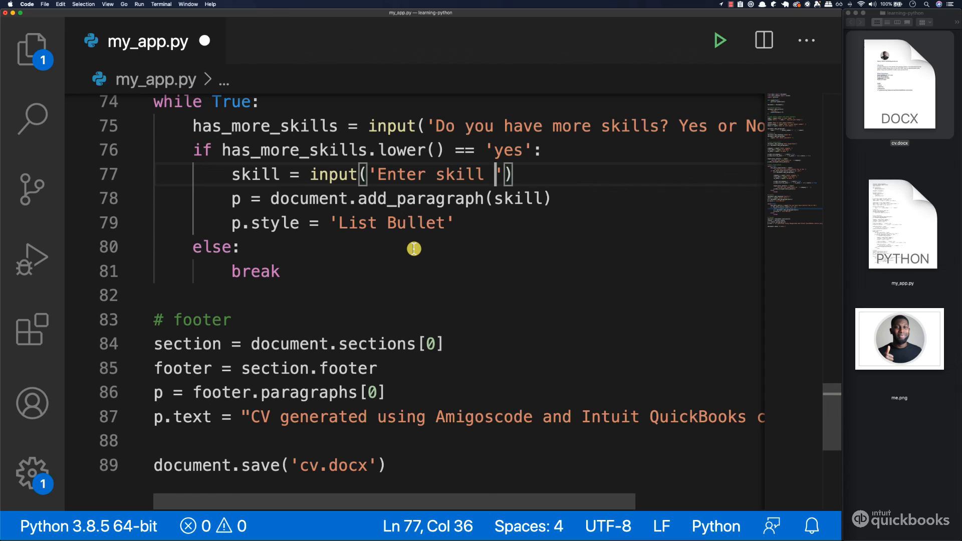